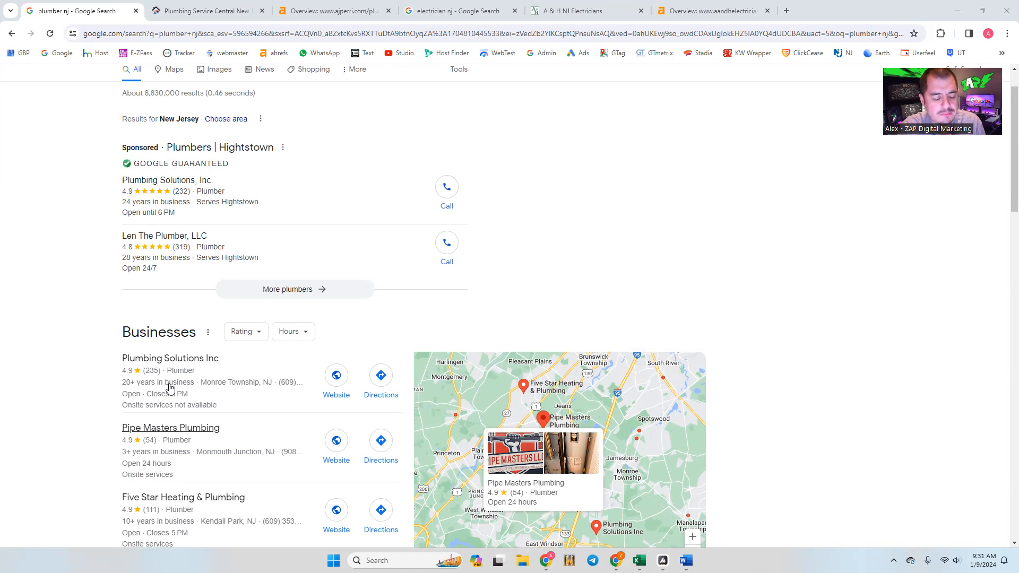
# Scroll through the page currently open in Chrome.
pyautogui.scroll(3)
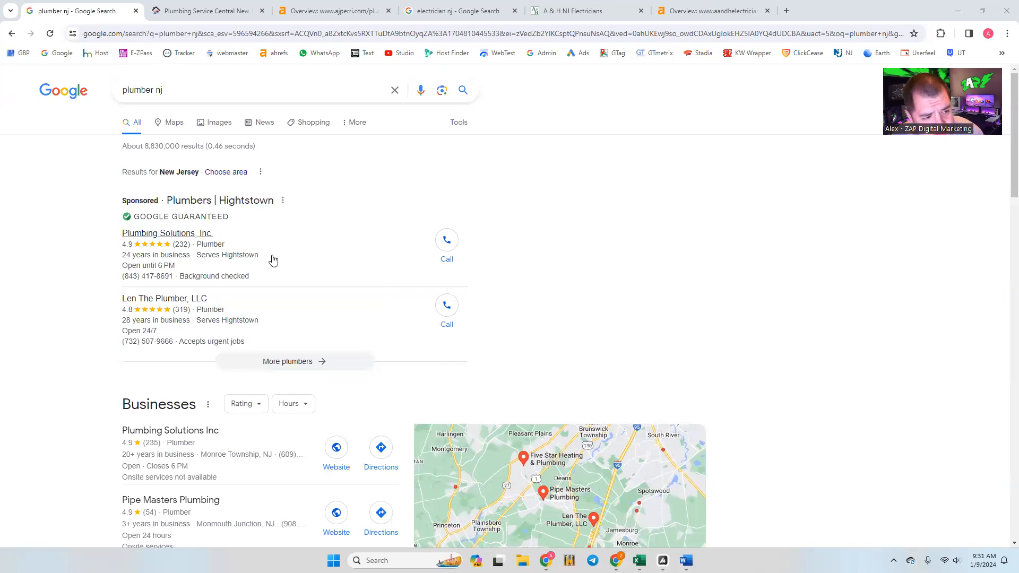
pyautogui.moveTo(91, 244)
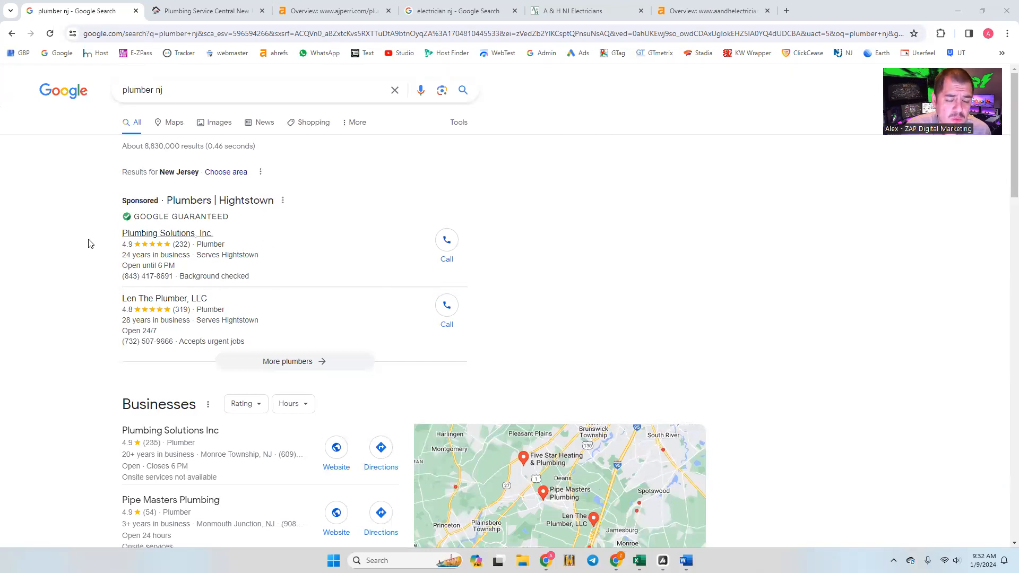
pyautogui.moveTo(67, 248)
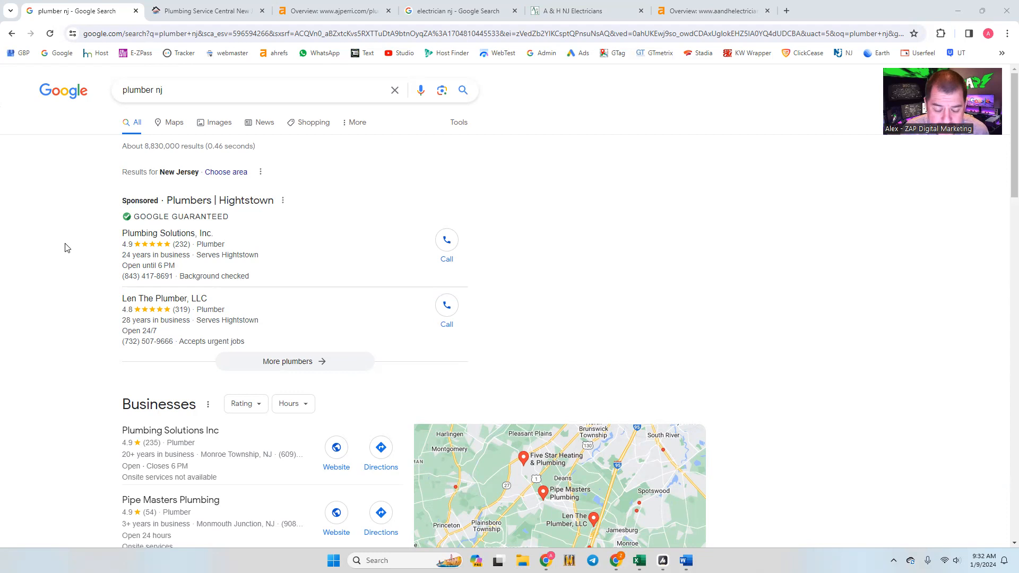
pyautogui.moveTo(167, 233)
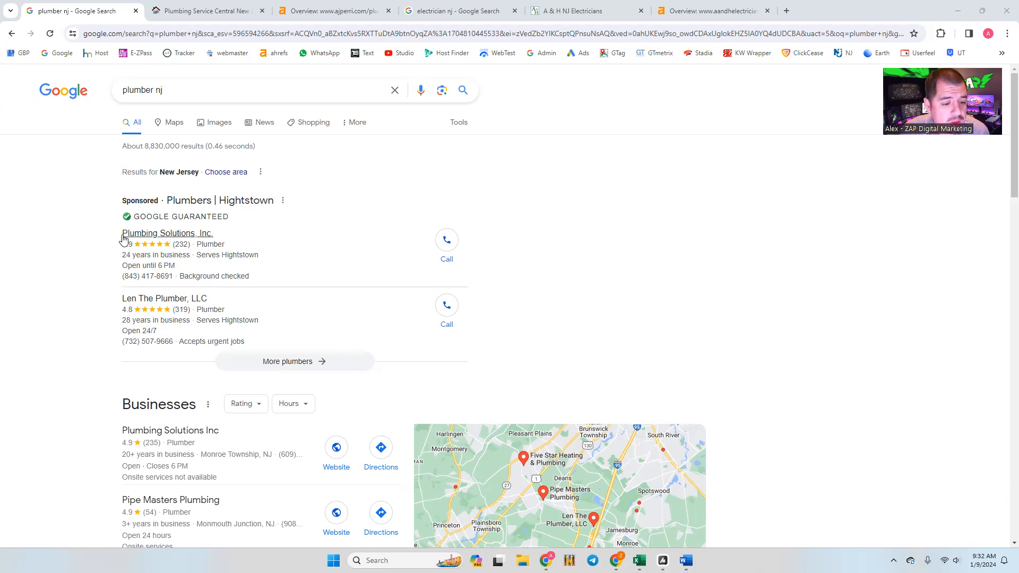
pyautogui.scroll(-3)
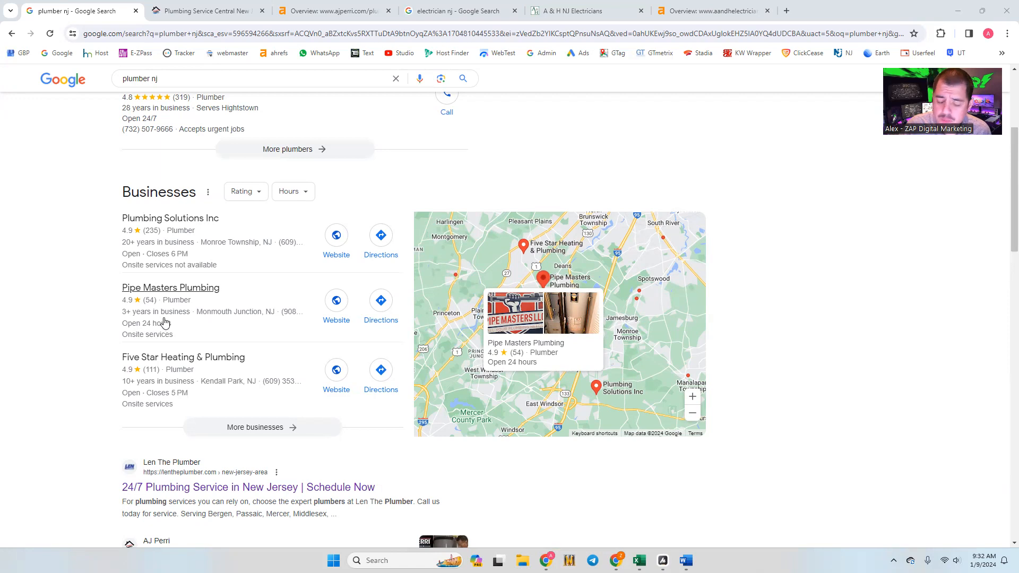
pyautogui.scroll(-3)
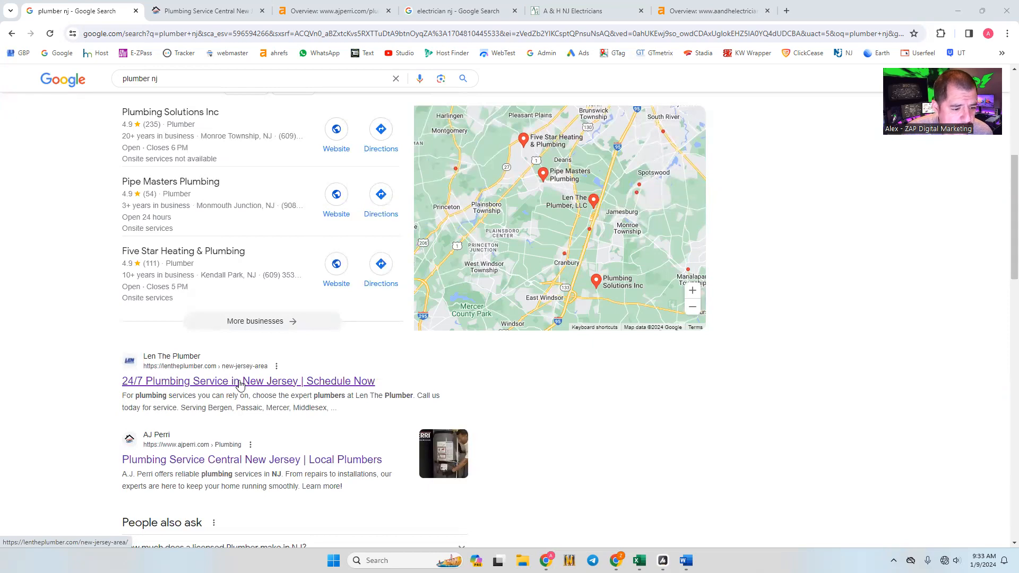
pyautogui.moveTo(172, 379)
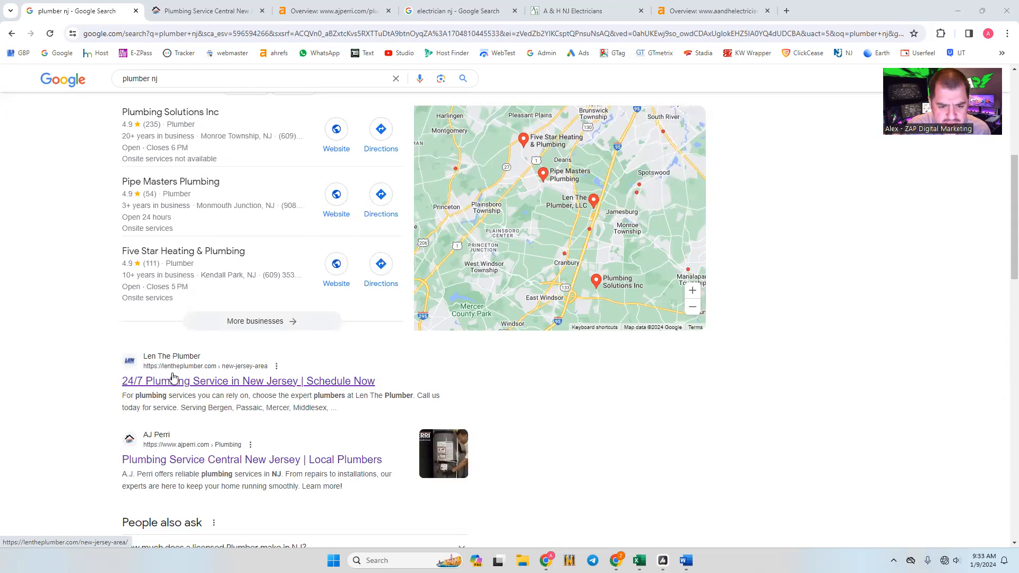
pyautogui.scroll(-3)
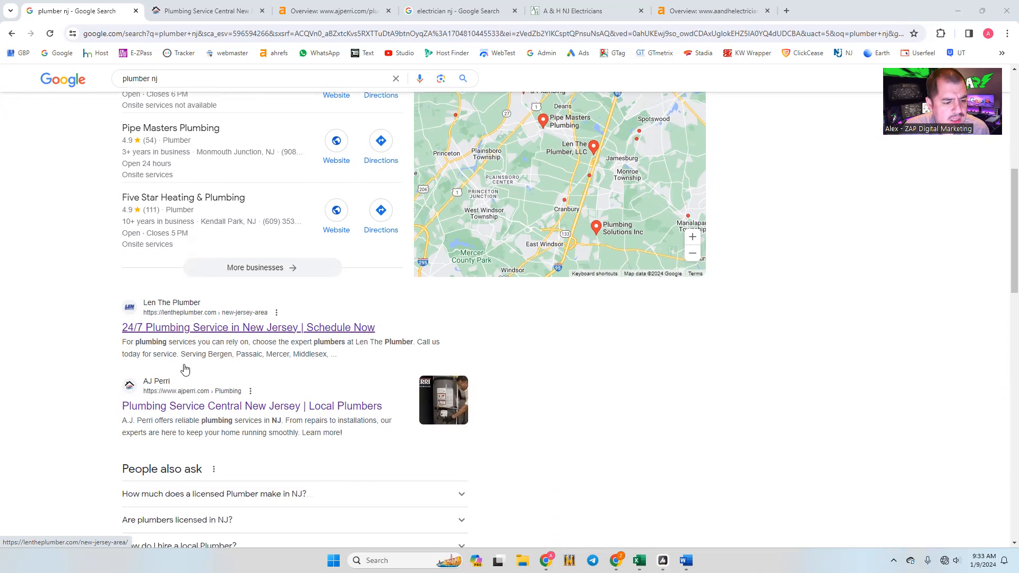
pyautogui.scroll(-3)
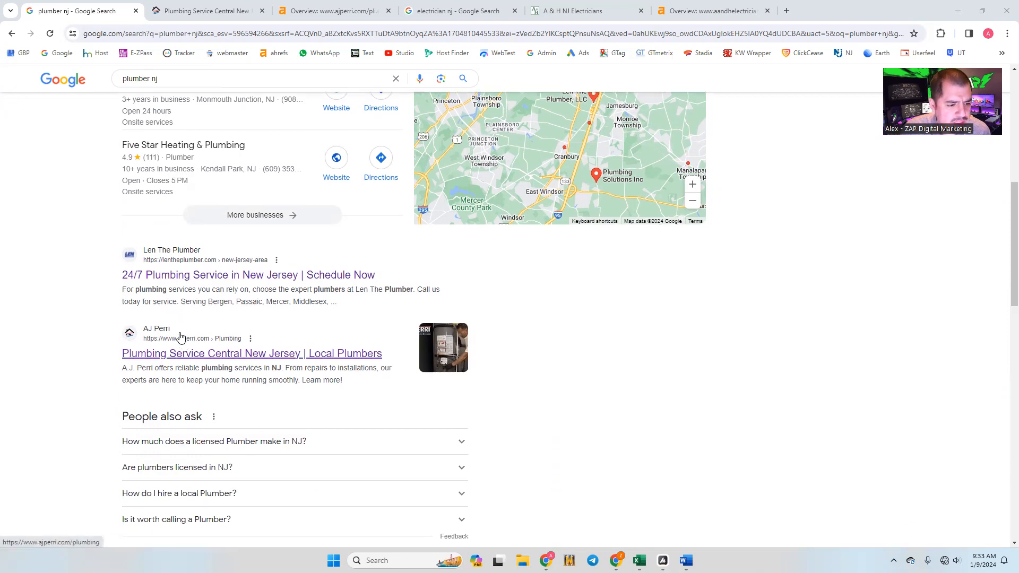
pyautogui.scroll(-3)
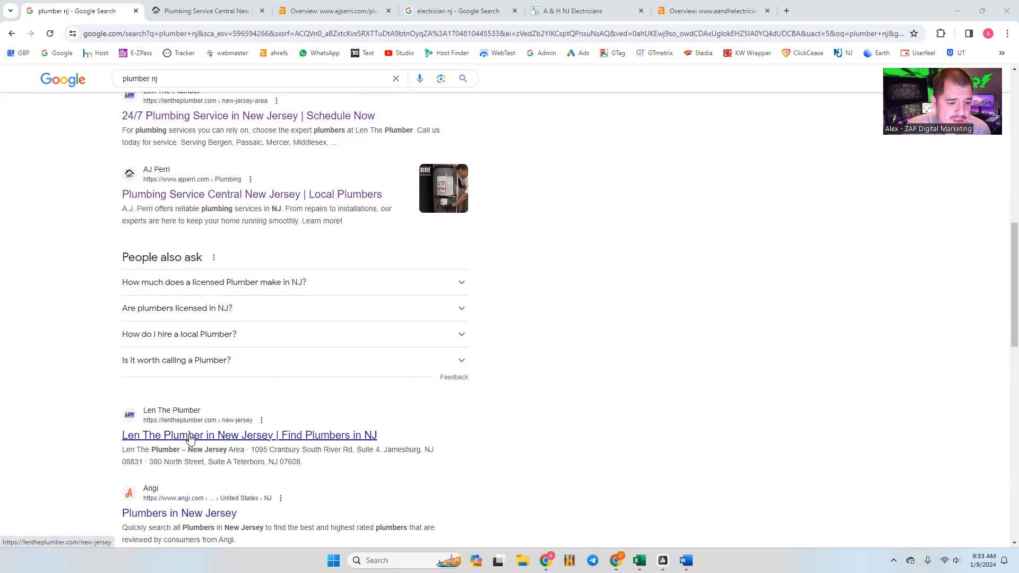
pyautogui.scroll(-3)
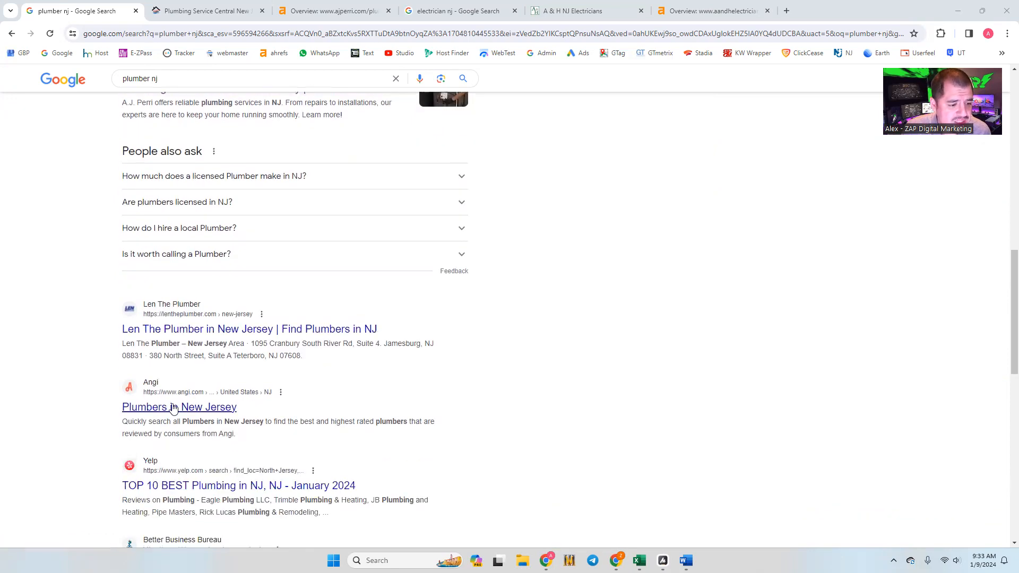
pyautogui.scroll(-3)
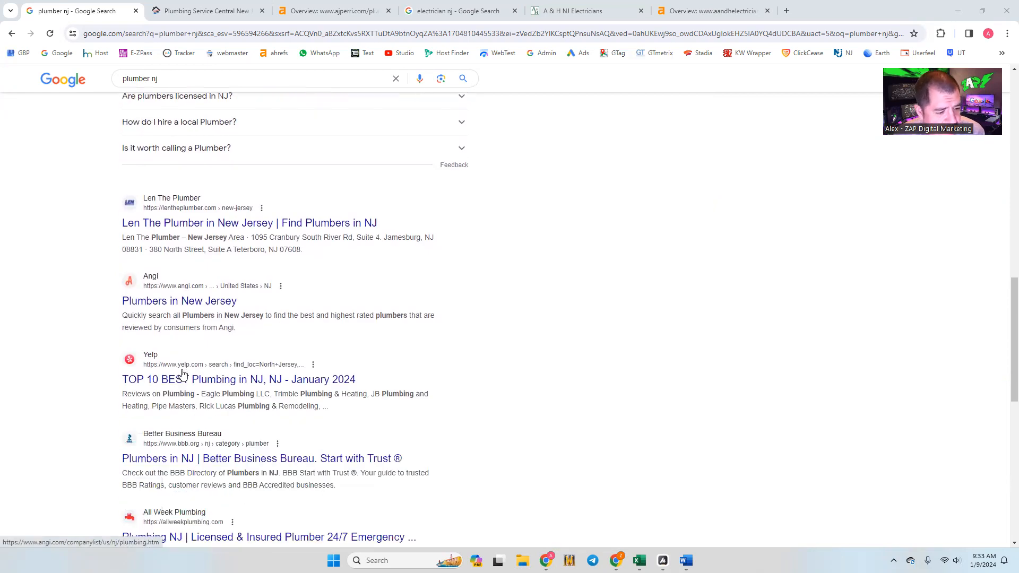
pyautogui.scroll(3)
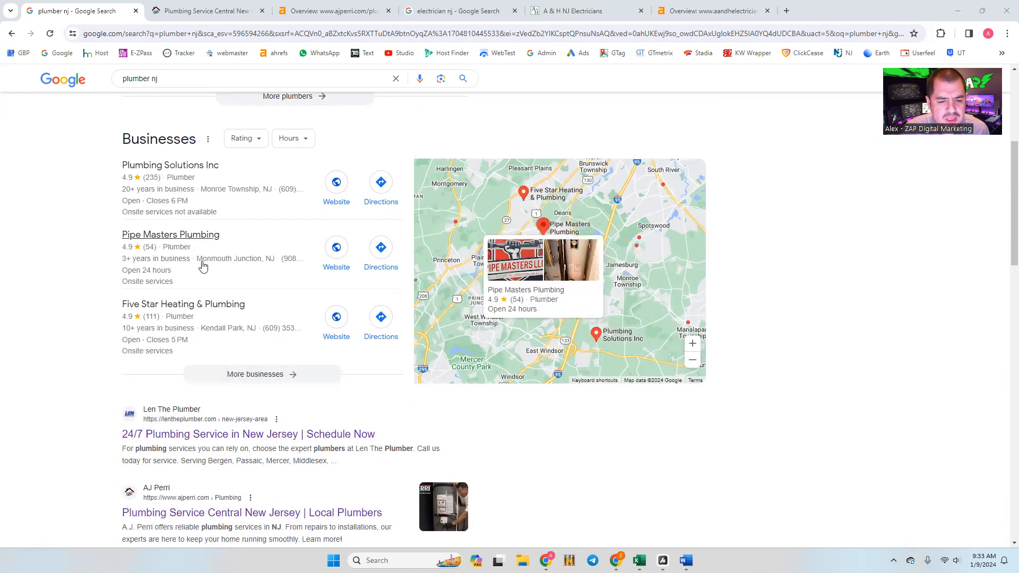
pyautogui.scroll(-3)
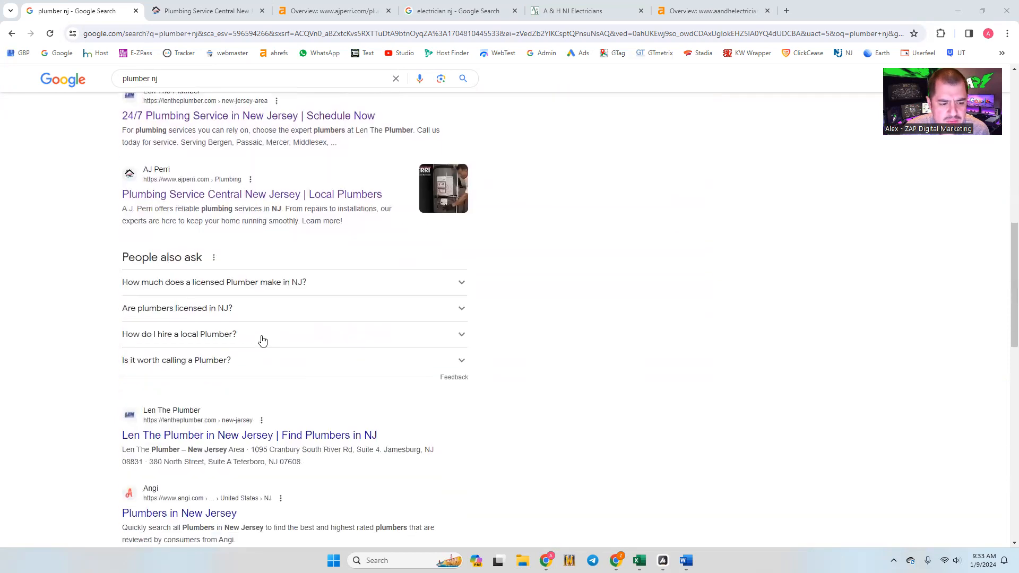
pyautogui.scroll(-3)
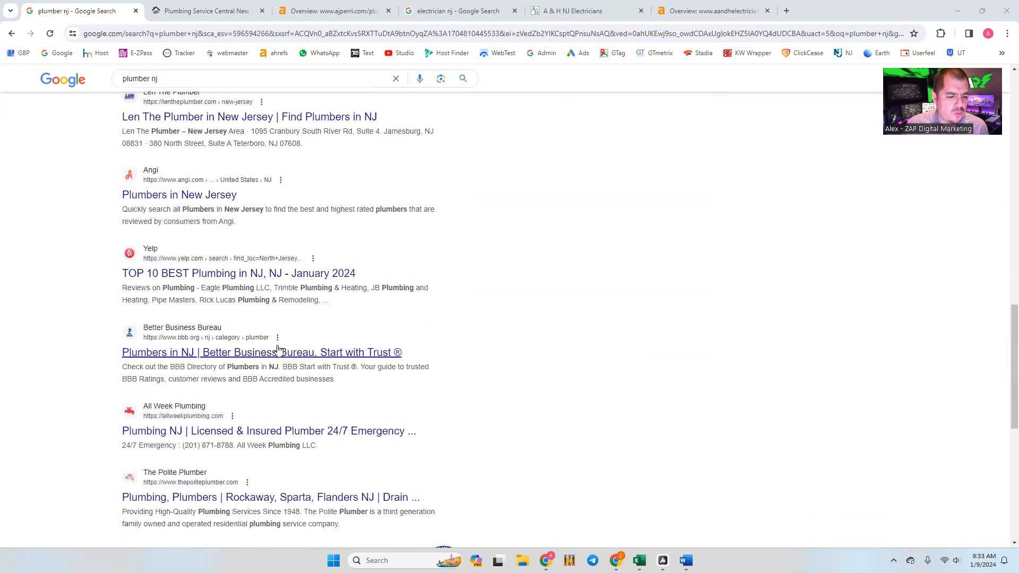
pyautogui.scroll(-3)
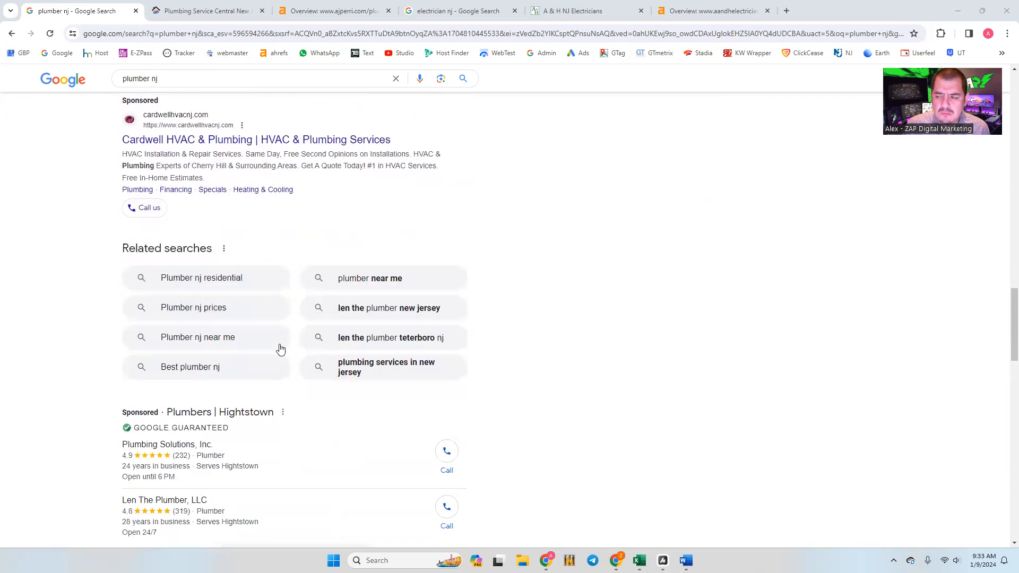
pyautogui.scroll(-3)
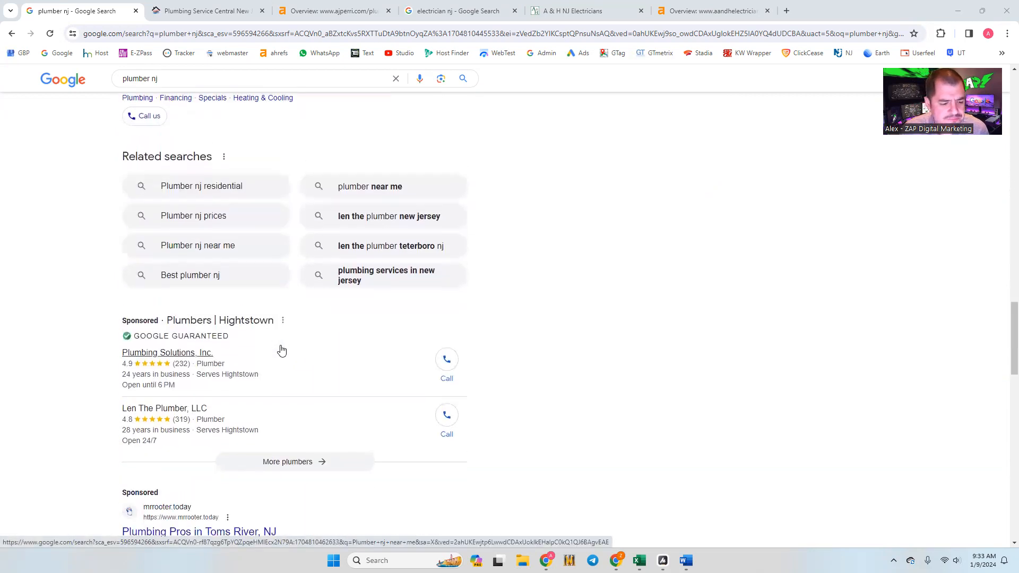
pyautogui.scroll(-3)
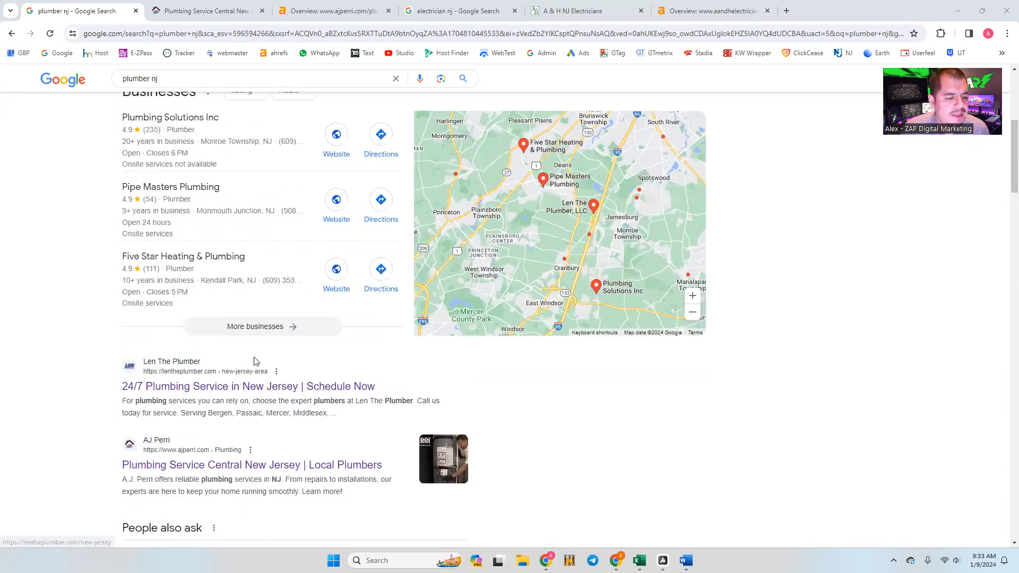
pyautogui.scroll(-3)
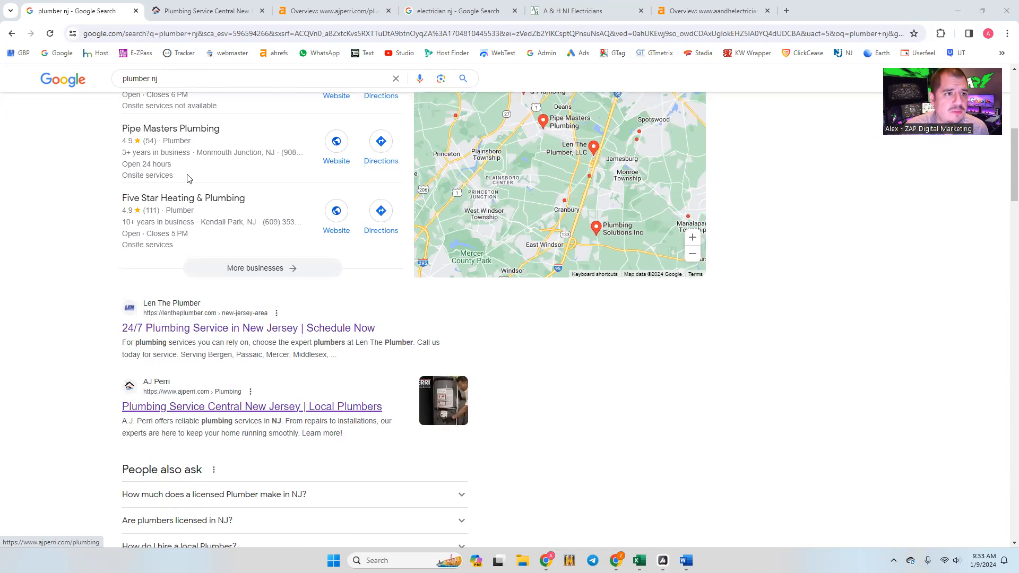
# Open the ajperri.com/plumbing page and highlight the Plumbing Repairs paragraph.
pyautogui.click(205, 11)
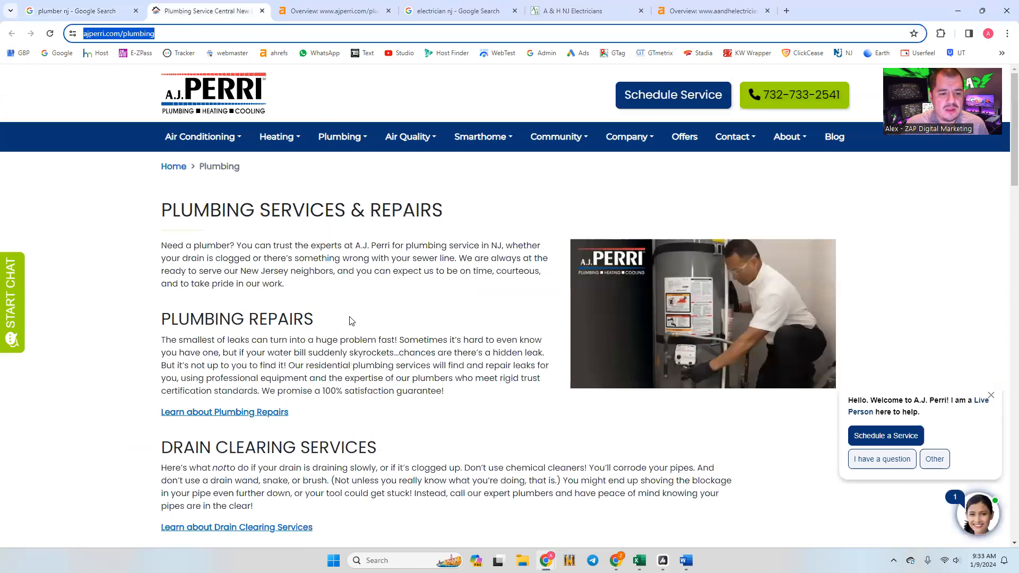
pyautogui.scroll(-3)
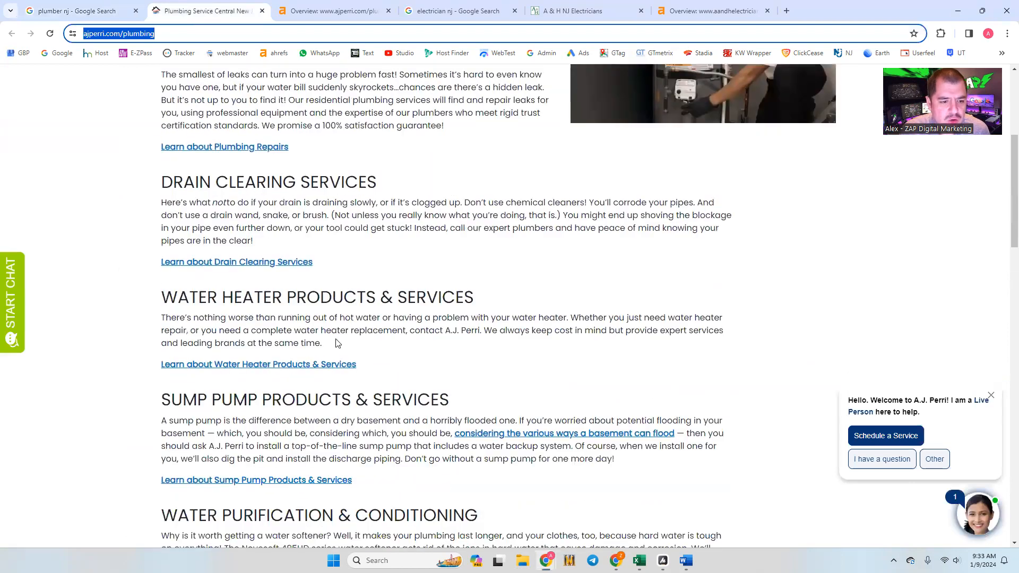
pyautogui.moveTo(161, 182); pyautogui.dragTo(321, 343)
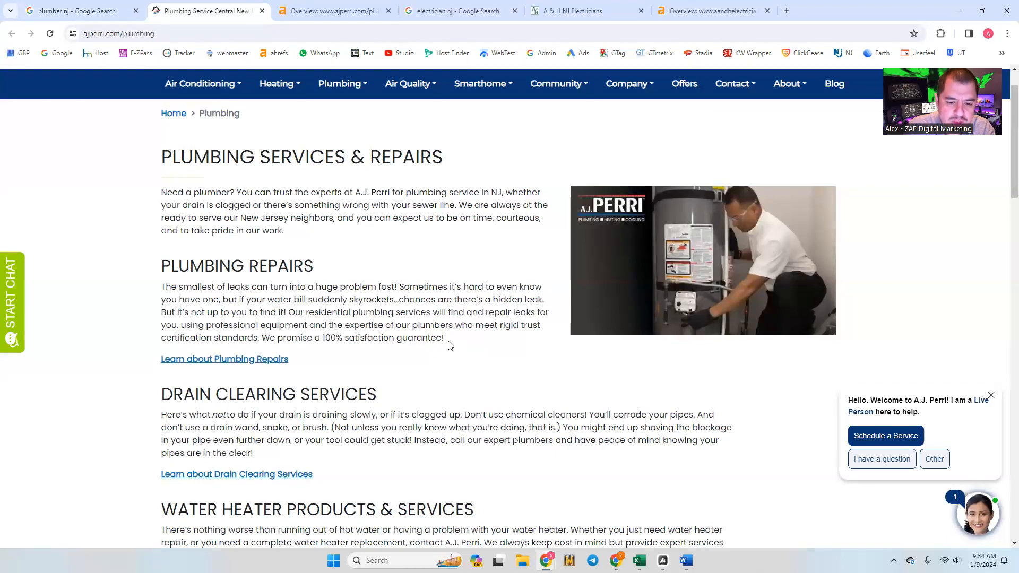
pyautogui.moveTo(161, 286); pyautogui.dragTo(444, 338)
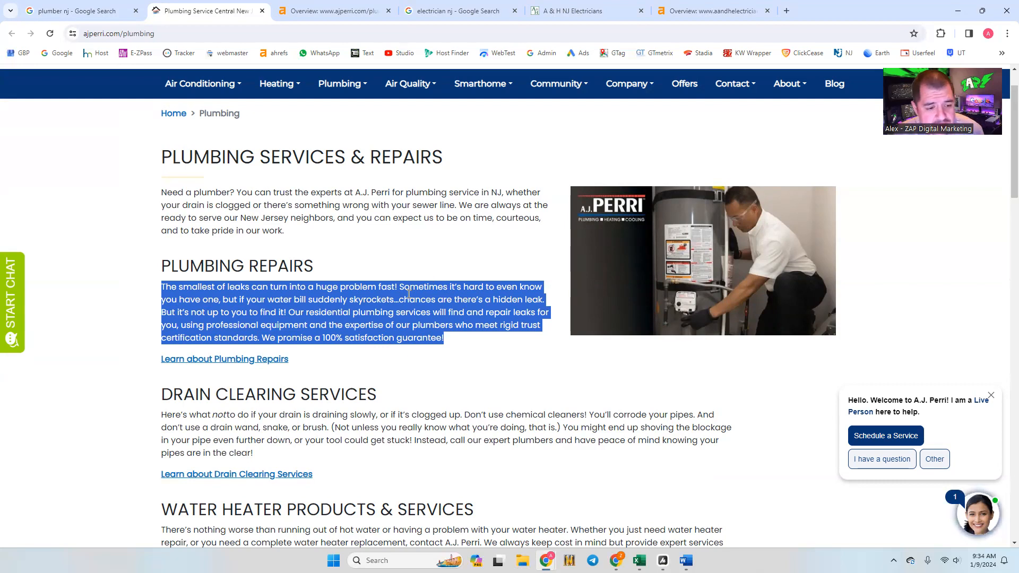
pyautogui.moveTo(286, 216)
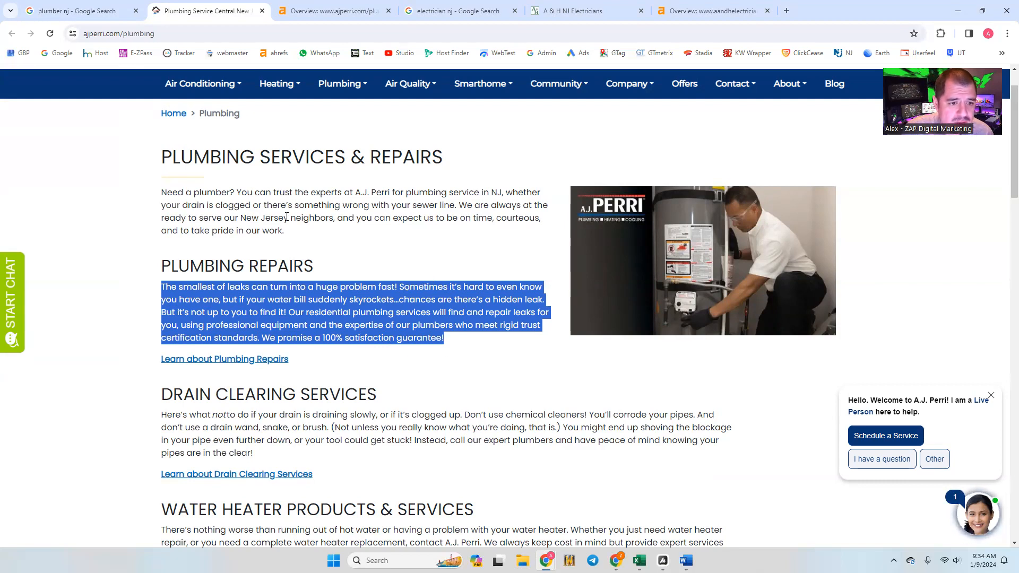
pyautogui.scroll(-3)
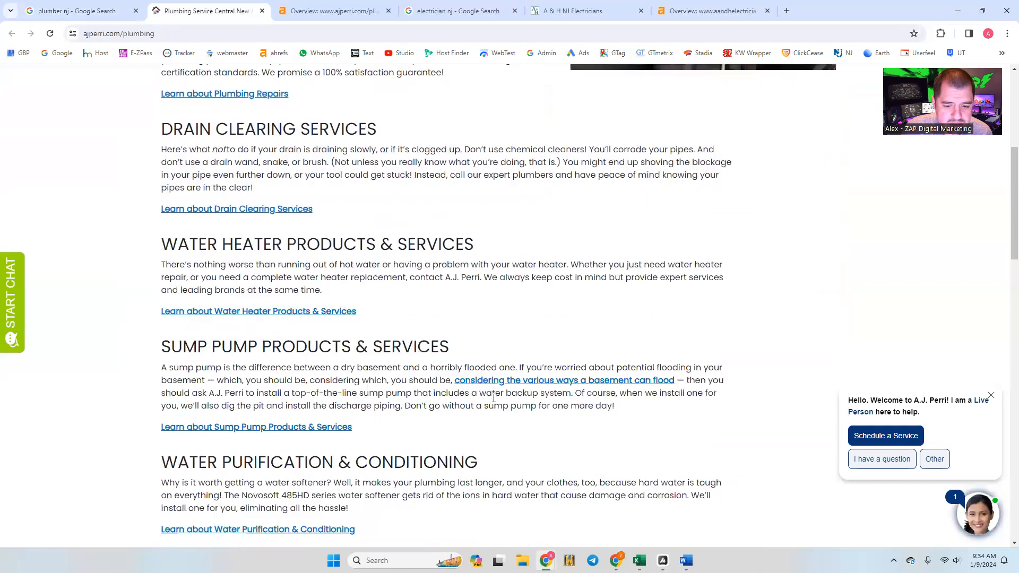
# Highlight the Sump Pump Products & Services and Faucet Fixtures & Toilets sections.
pyautogui.moveTo(161, 345); pyautogui.dragTo(354, 427)
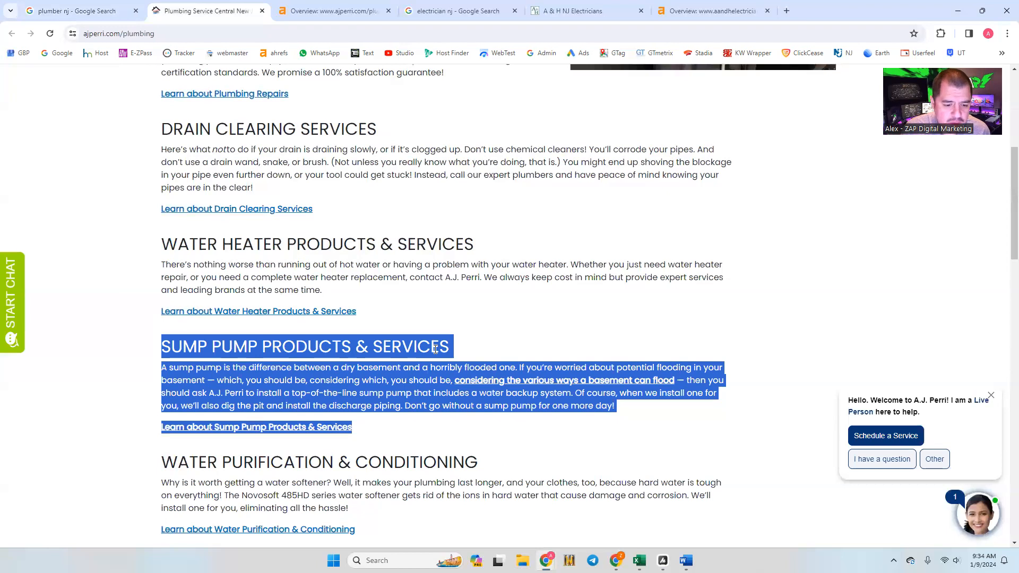
pyautogui.scroll(-3)
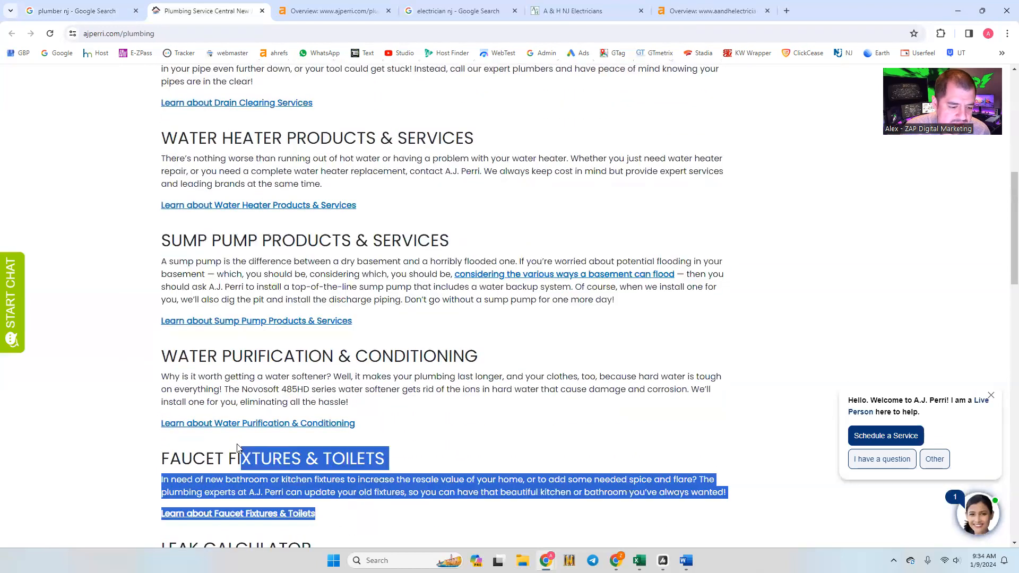
pyautogui.moveTo(238, 449); pyautogui.dragTo(423, 380)
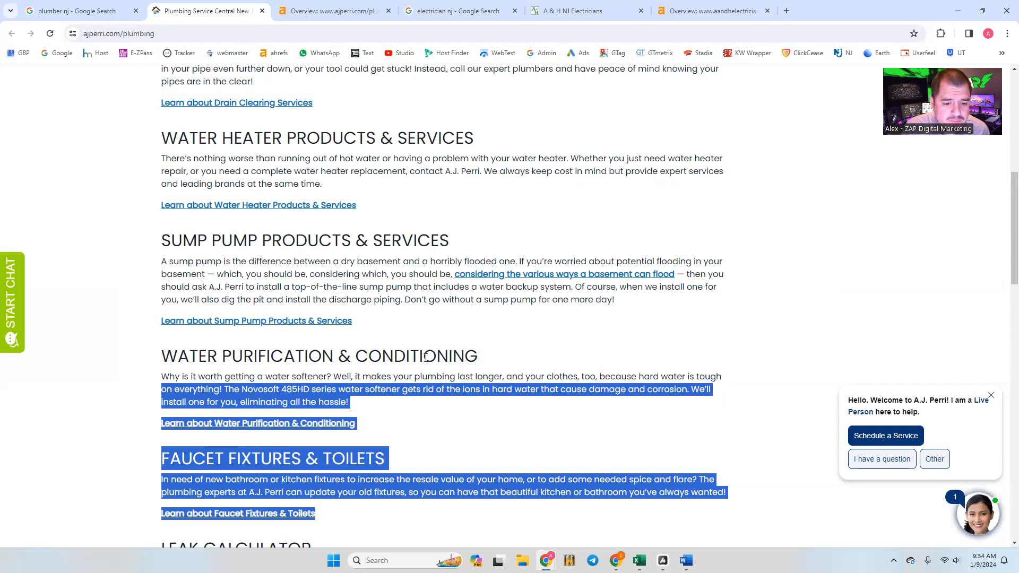
pyautogui.scroll(-3)
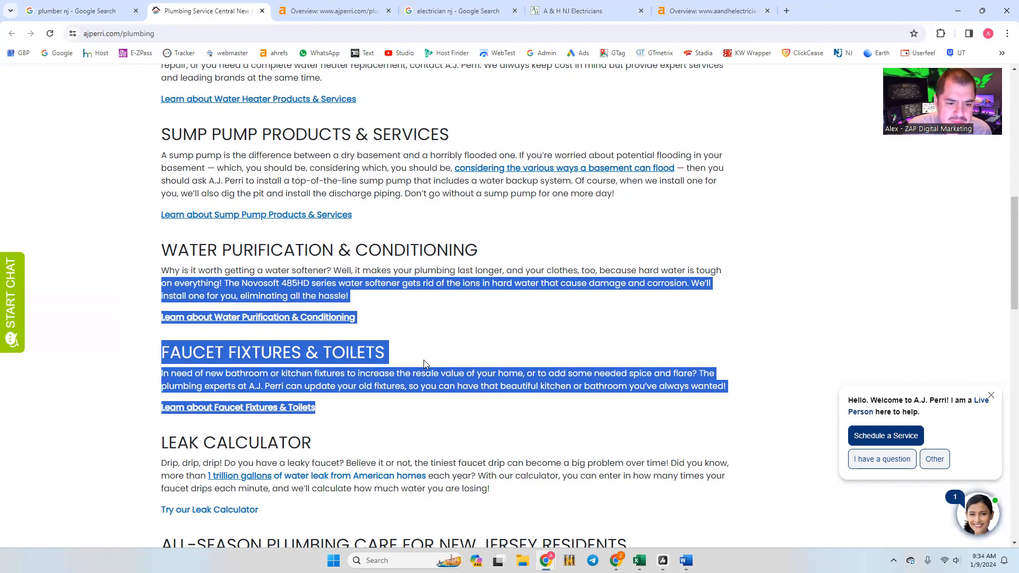
pyautogui.moveTo(349, 333)
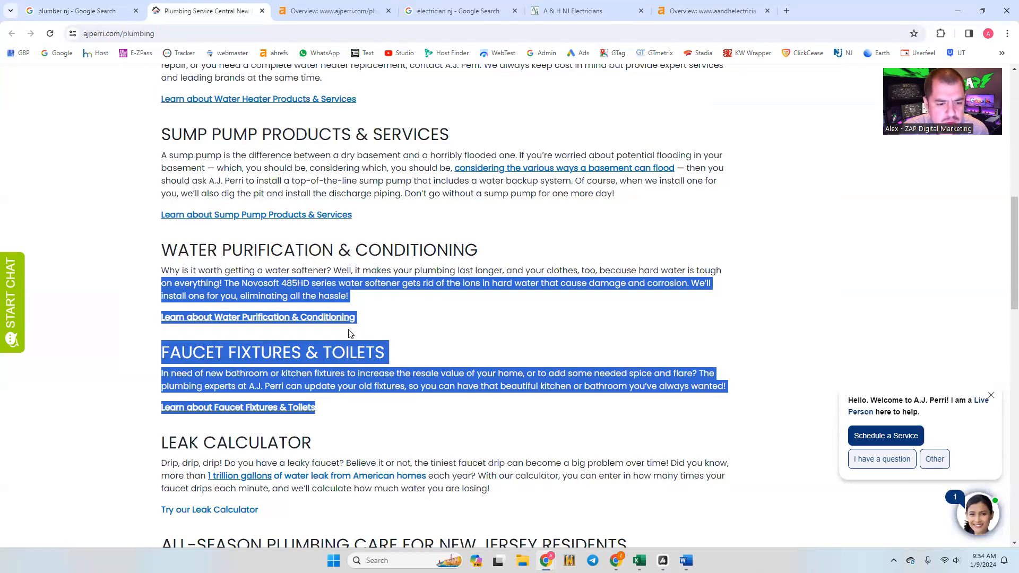
# Scroll down to the leak calculator, seasonal care and FAQ sections, then clear the highlight.
pyautogui.scroll(-3)
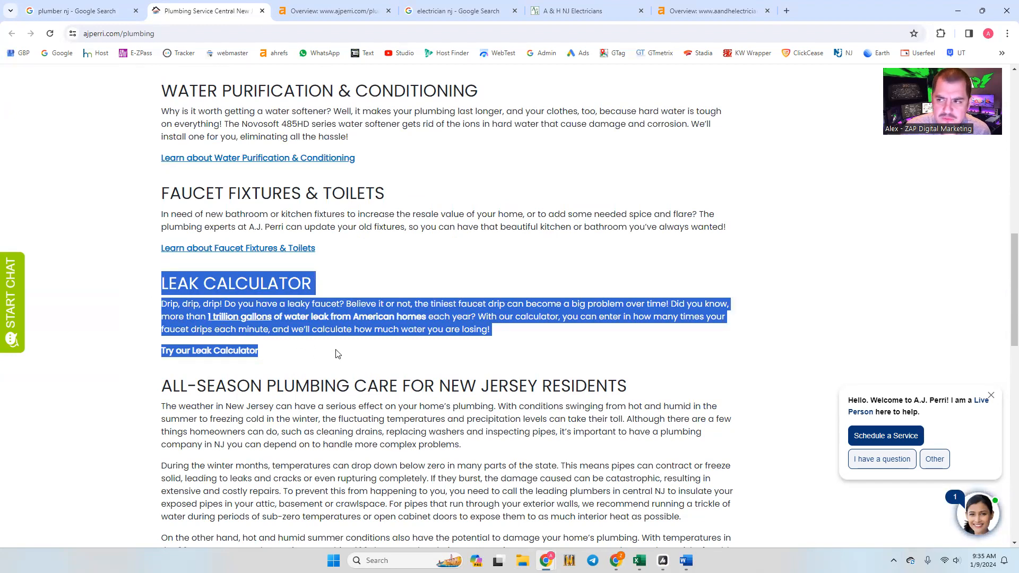
pyautogui.scroll(-3)
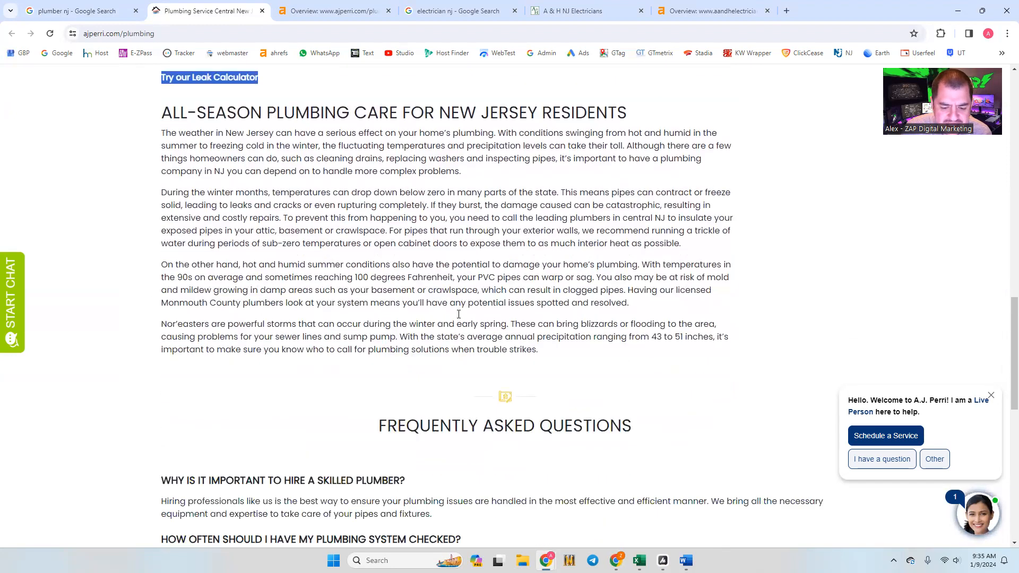
pyautogui.scroll(-3)
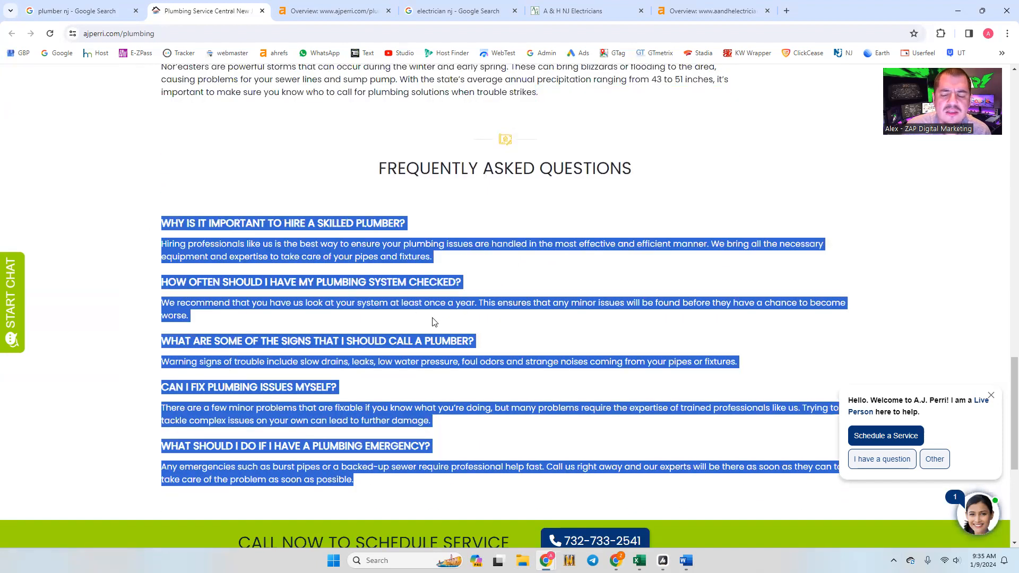
pyautogui.scroll(-3)
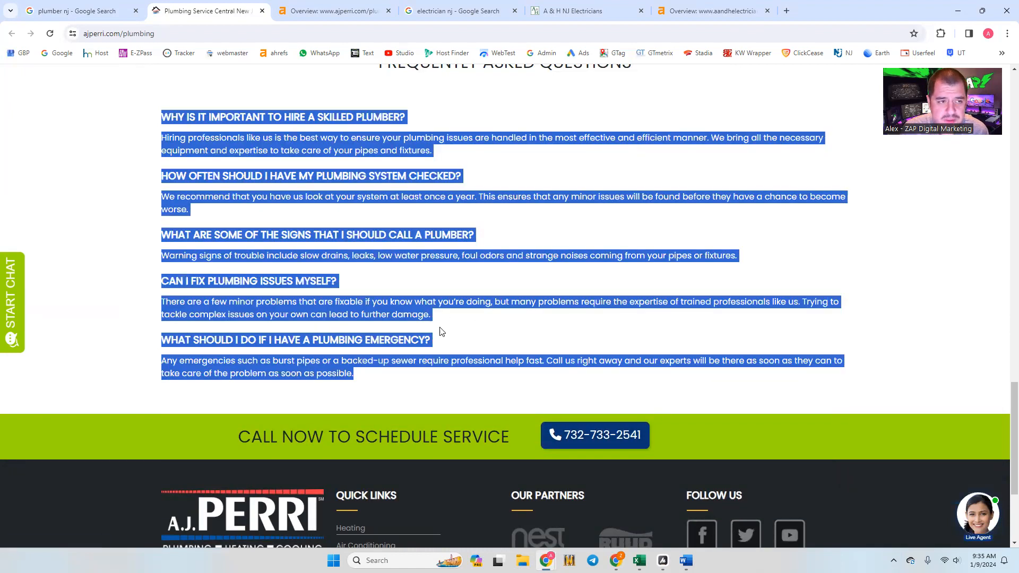
pyautogui.click(293, 81)
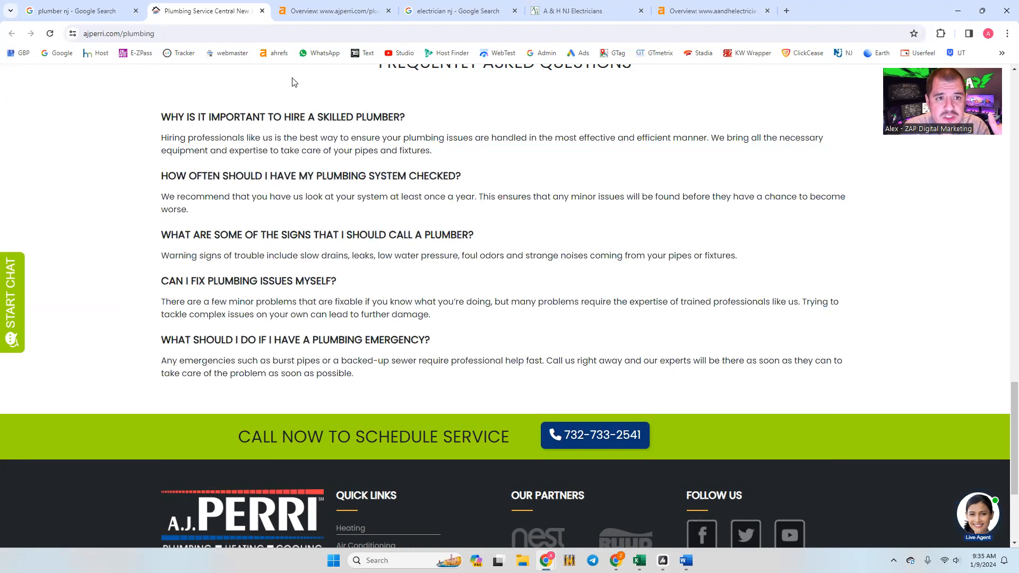
pyautogui.click(331, 11)
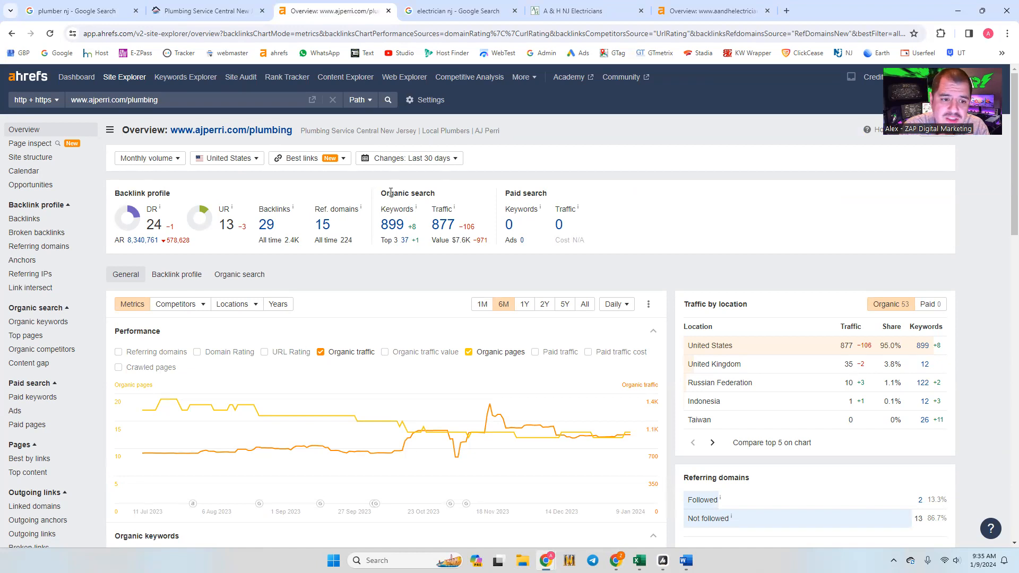
pyautogui.moveTo(392, 225)
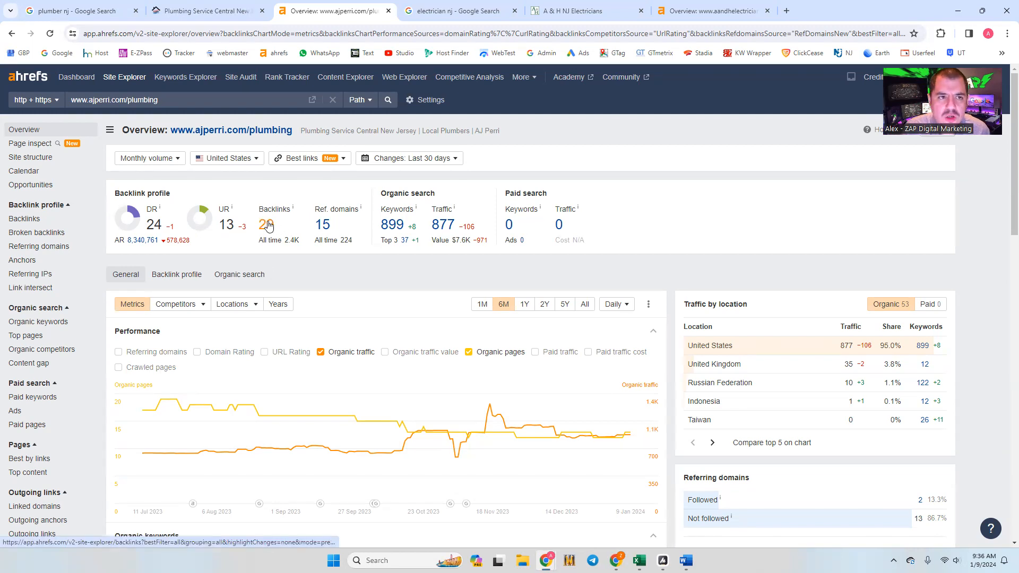
# Return to the AJ Perri page, dismiss the live chat popup and scroll up.
pyautogui.click(201, 11)
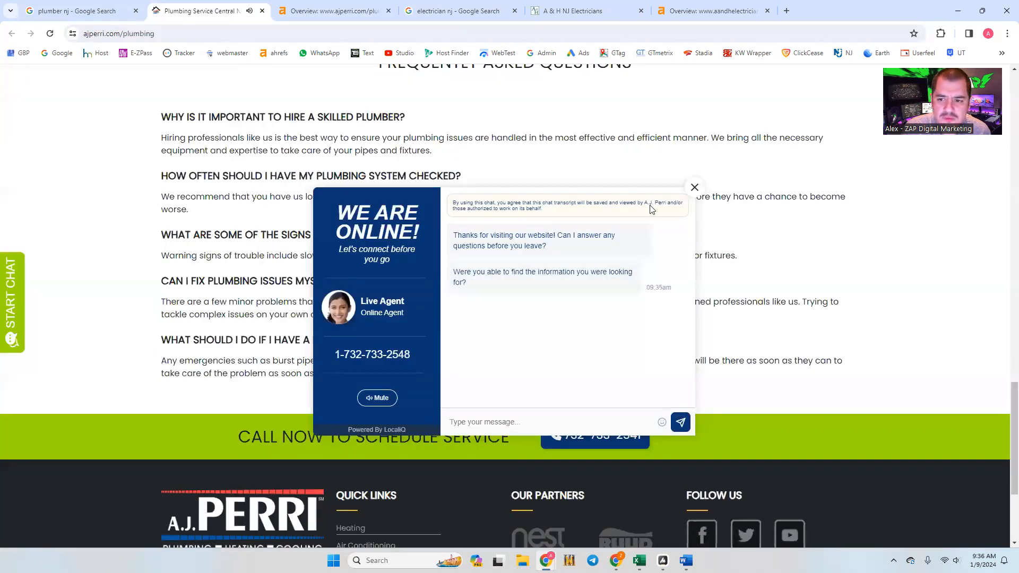
pyautogui.click(694, 188)
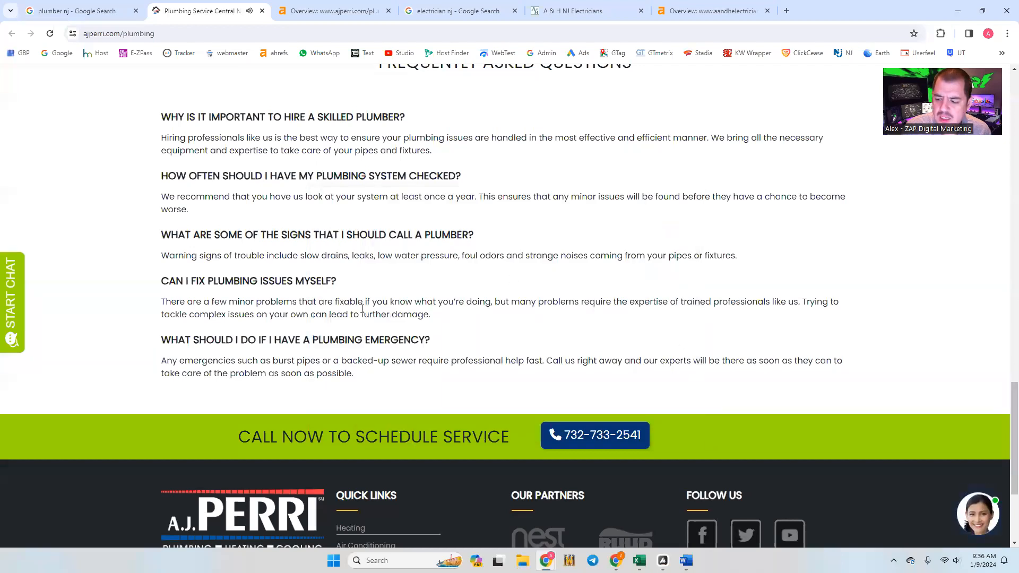
pyautogui.scroll(3)
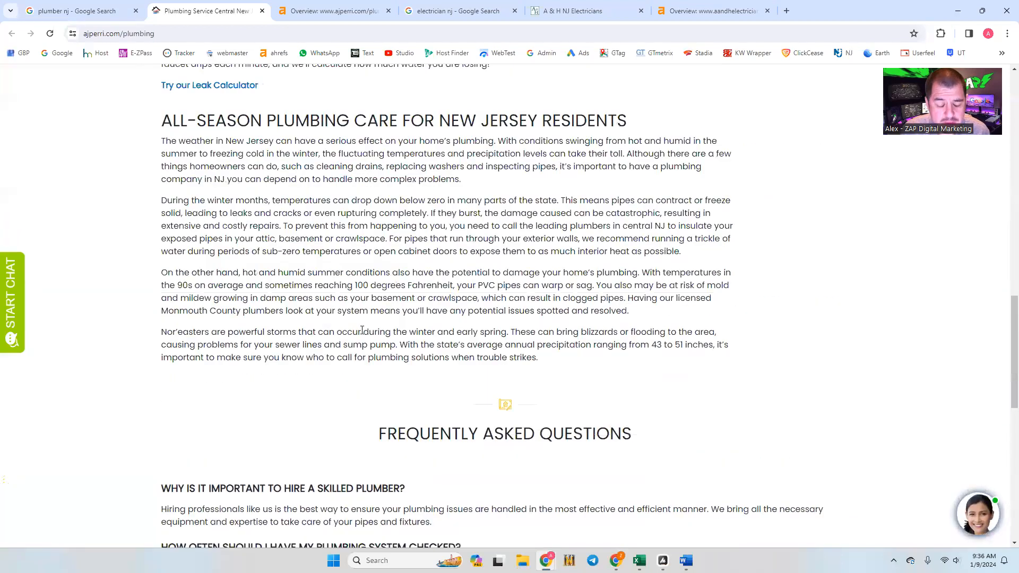
pyautogui.scroll(3)
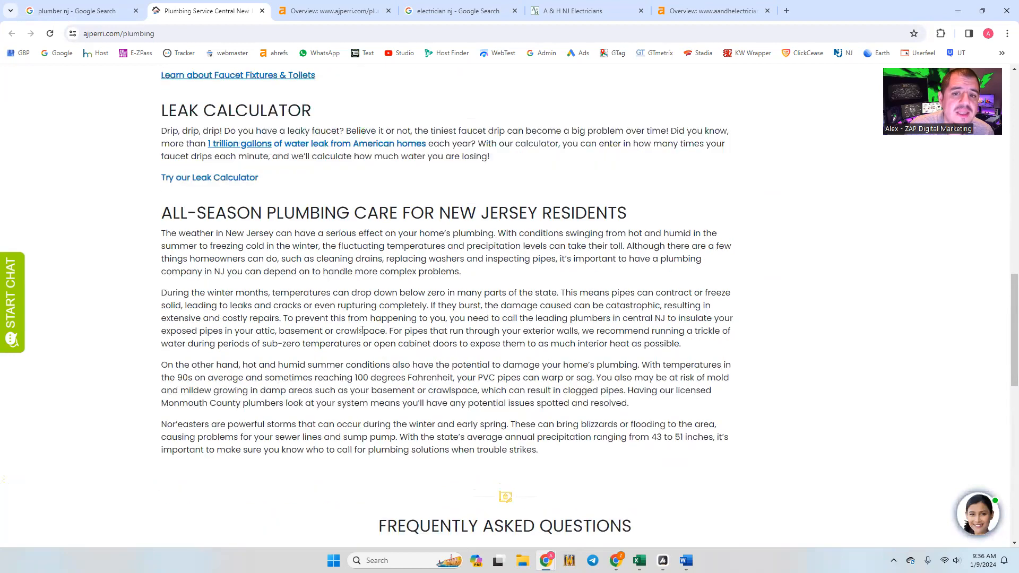
pyautogui.scroll(3)
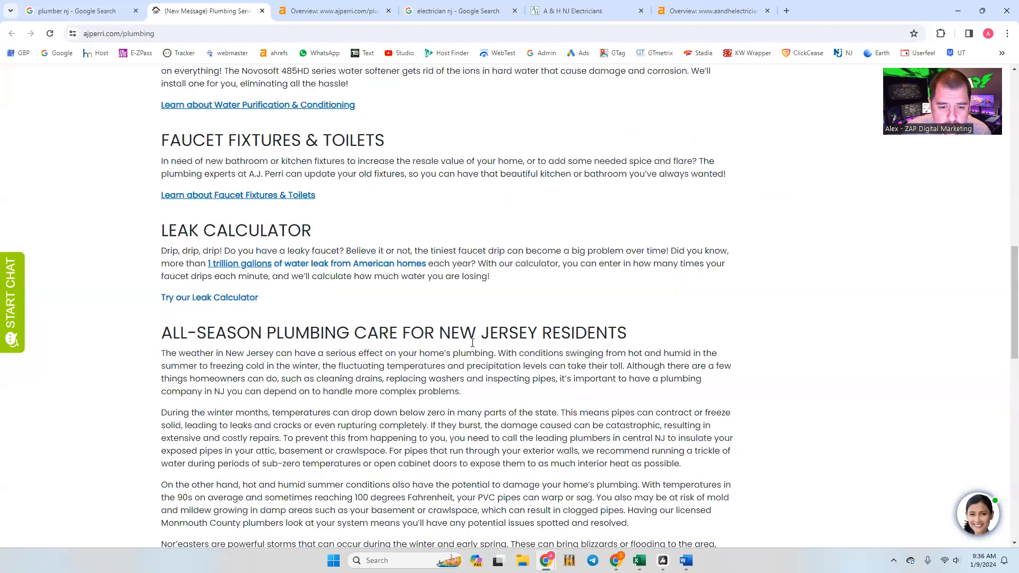
# Select the 'PLUMBING CARE FOR NEW JERSEY RESIDENTS' heading, then return to the Ahrefs overview.
pyautogui.doubleClick(308, 332)
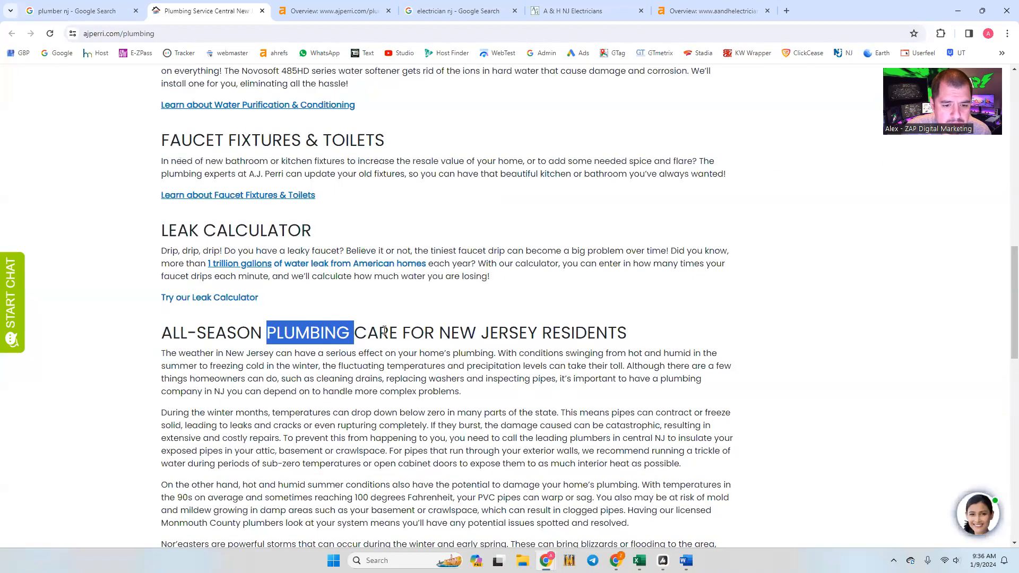
pyautogui.moveTo(353, 332); pyautogui.dragTo(626, 332)
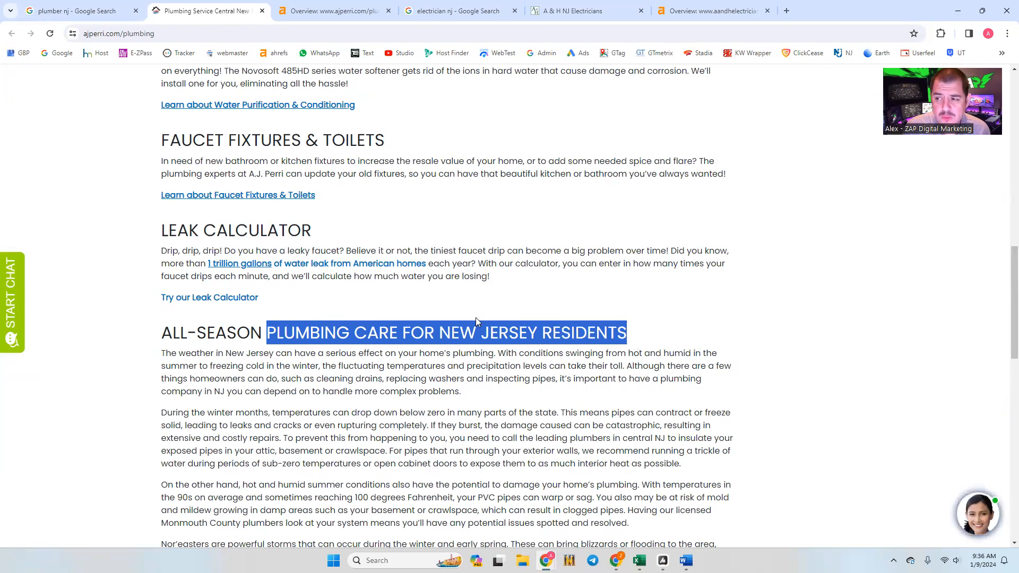
pyautogui.click(335, 11)
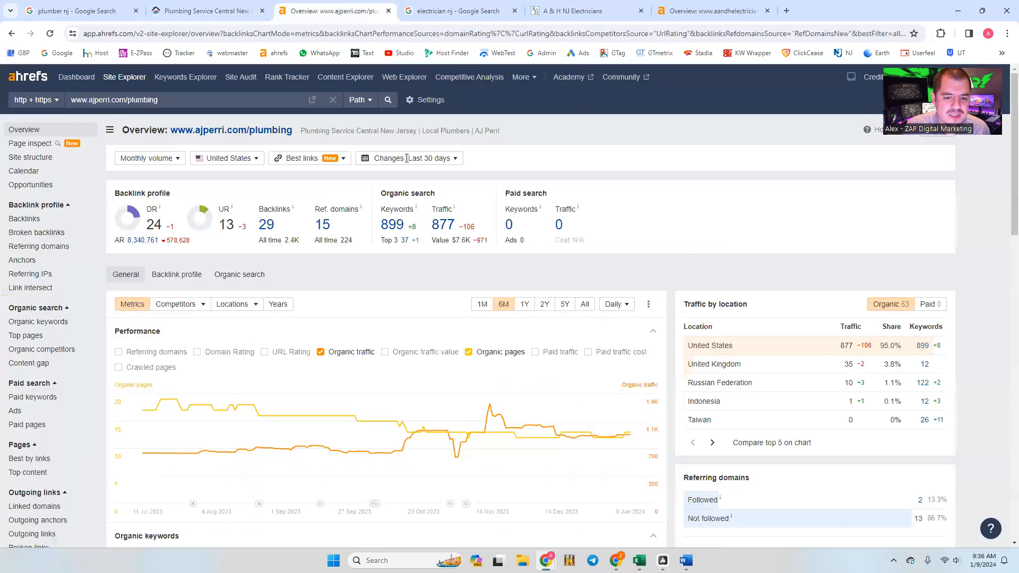
# Review ajperri.com/plumbing's organic keywords, highlighting 'plumber in nj' traffic, then go to electrician nj results.
pyautogui.click(37, 321)
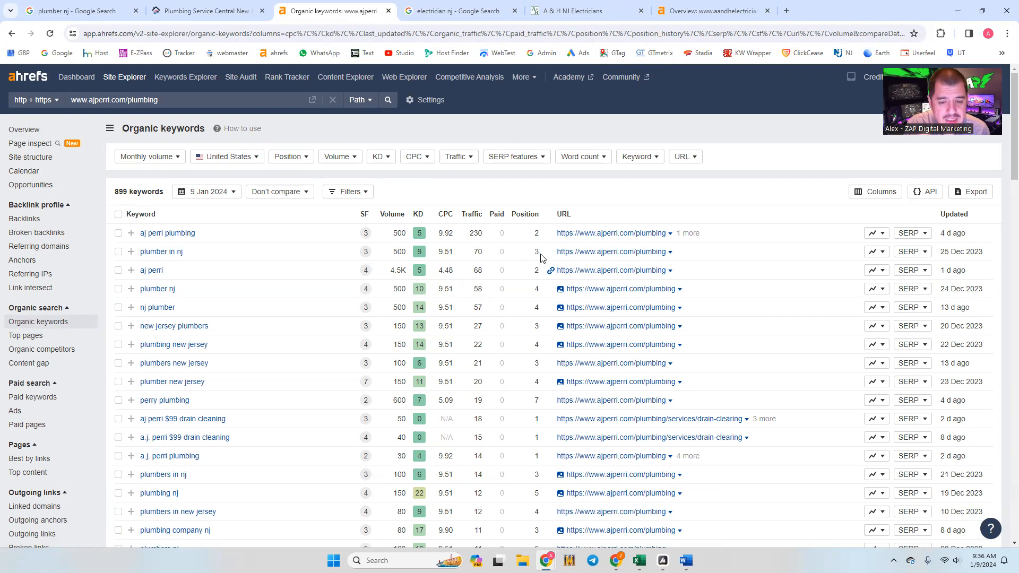
pyautogui.doubleClick(477, 252)
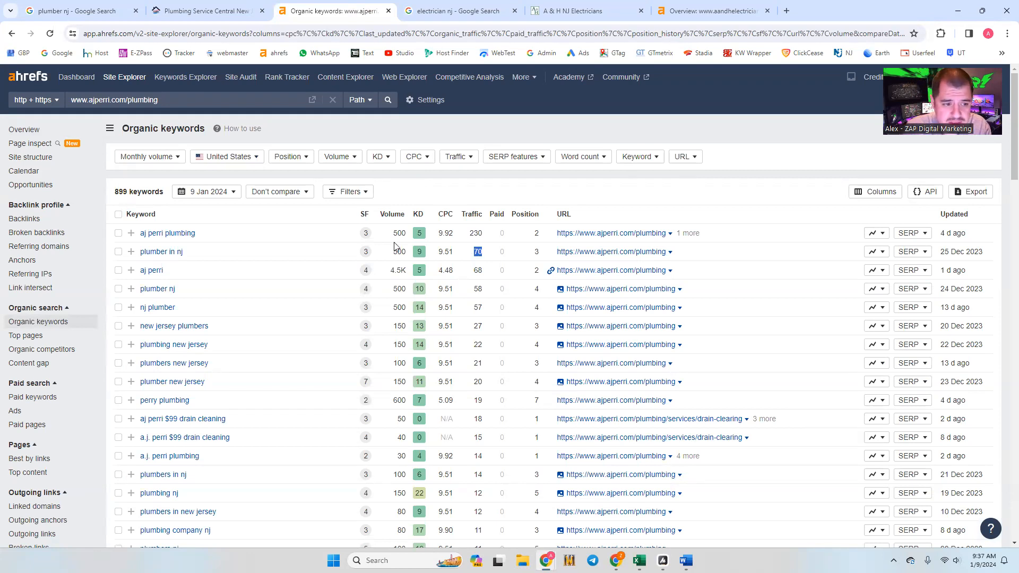
pyautogui.moveTo(161, 252)
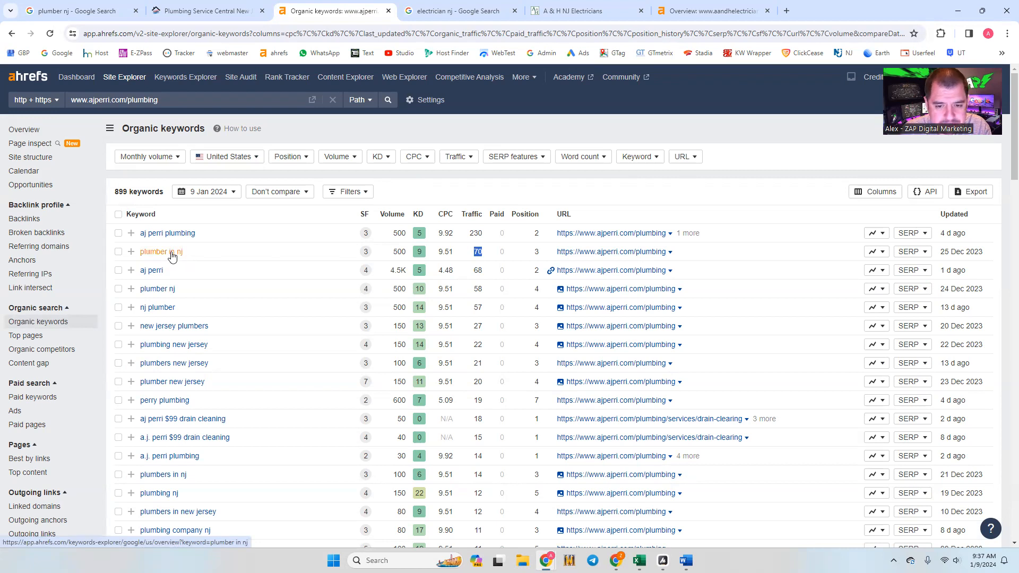
pyautogui.moveTo(156, 289)
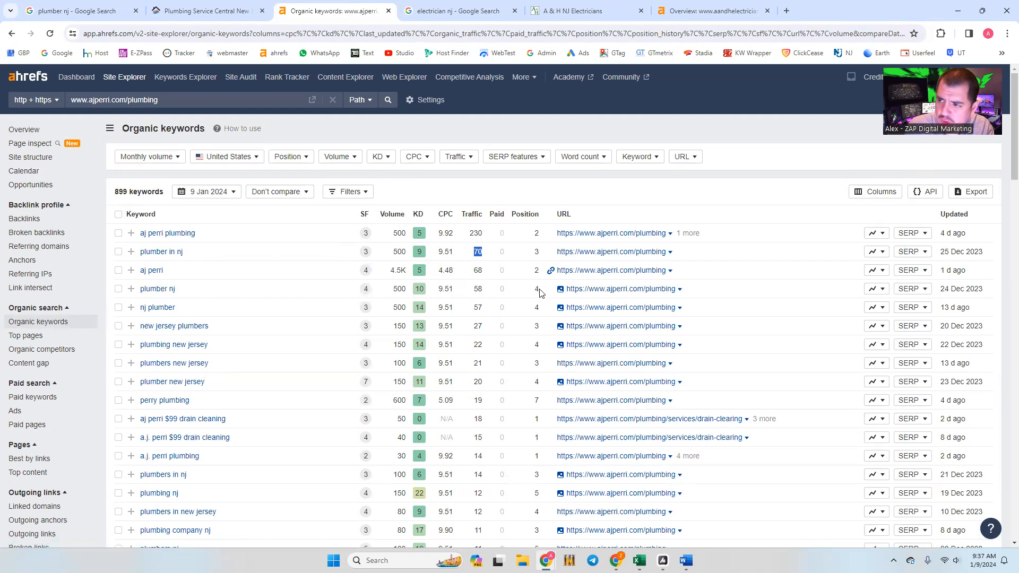
pyautogui.moveTo(480, 289)
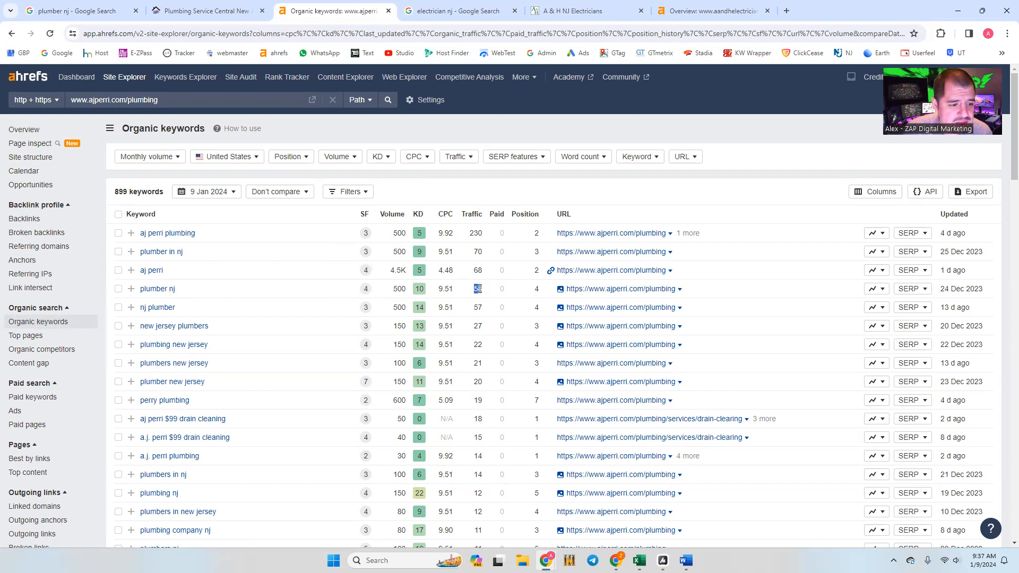
pyautogui.moveTo(355, 342)
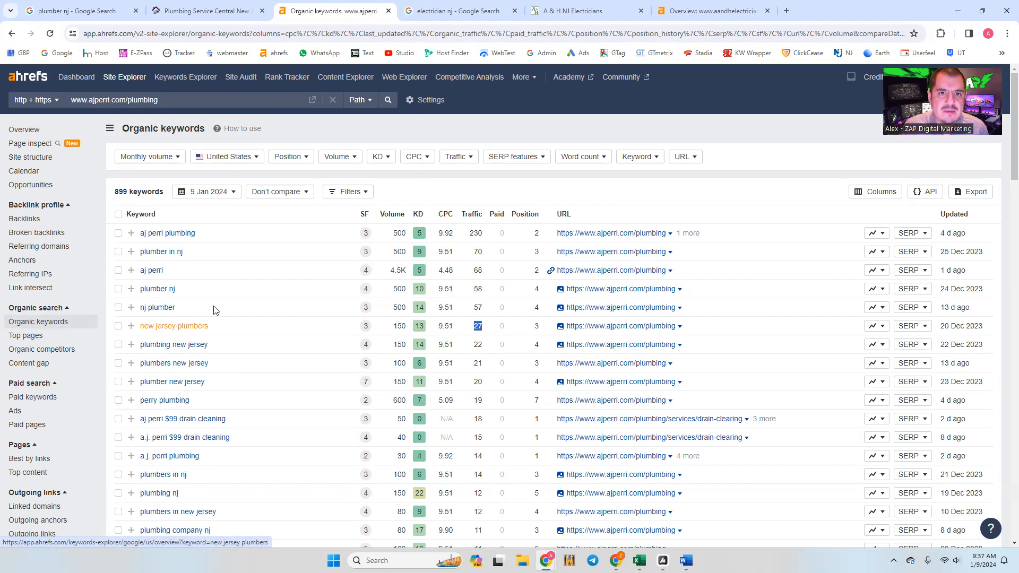
pyautogui.click(455, 10)
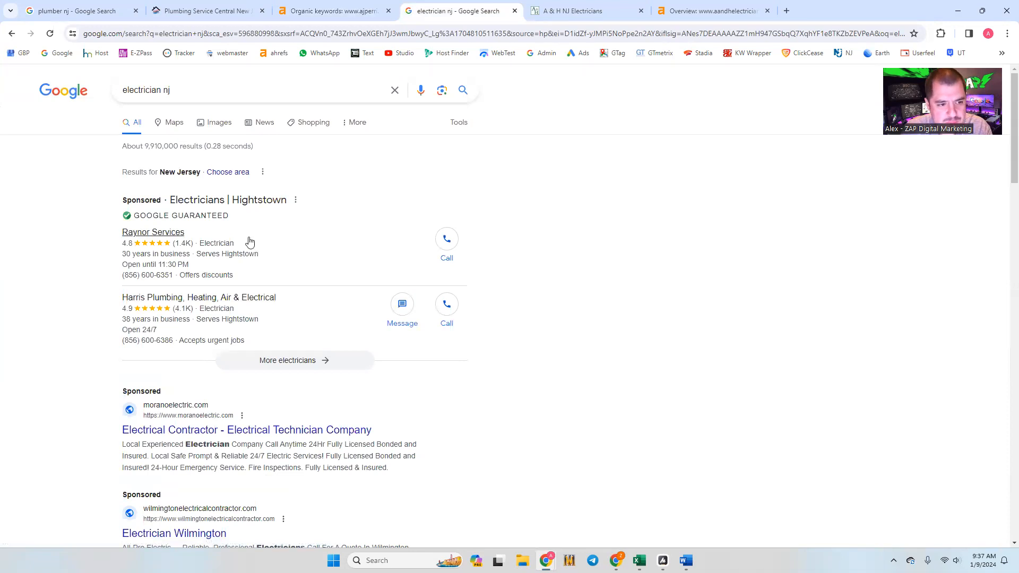
# Scroll past the map pack and People also ask, then open A & H NJ Electricians.
pyautogui.scroll(-3)
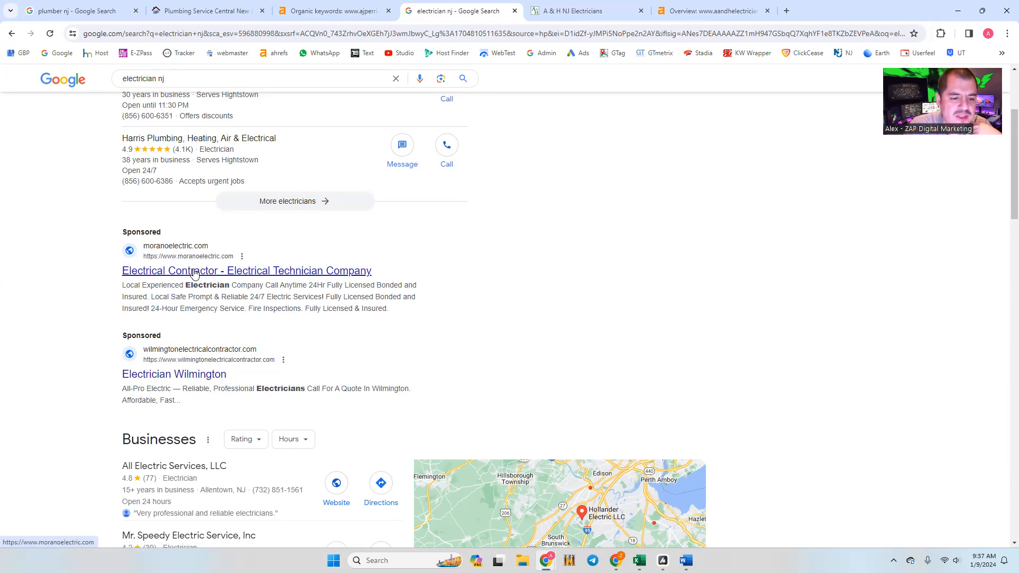
pyautogui.moveTo(336, 342)
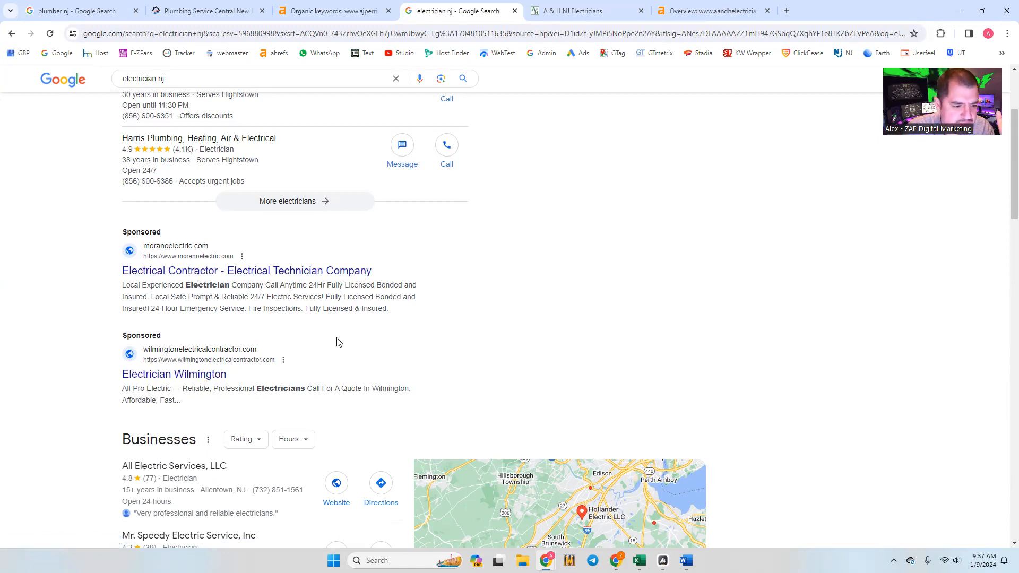
pyautogui.scroll(-3)
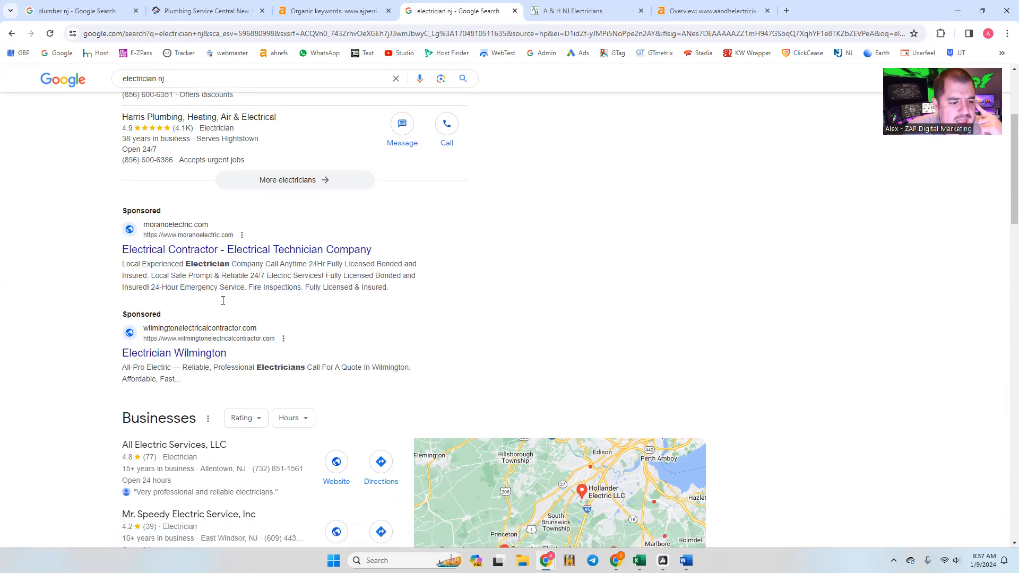
pyautogui.scroll(-3)
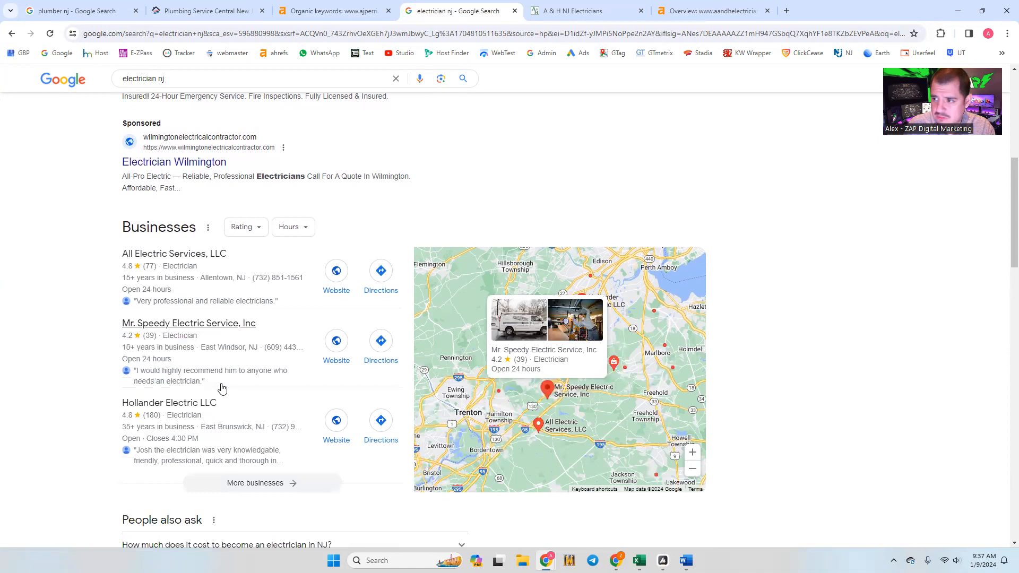
pyautogui.scroll(-3)
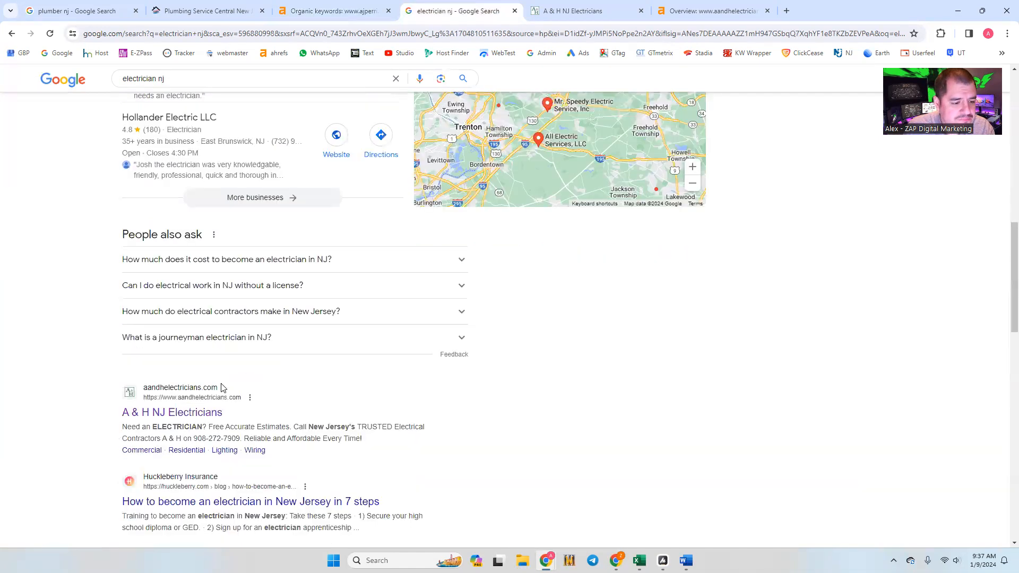
pyautogui.scroll(-3)
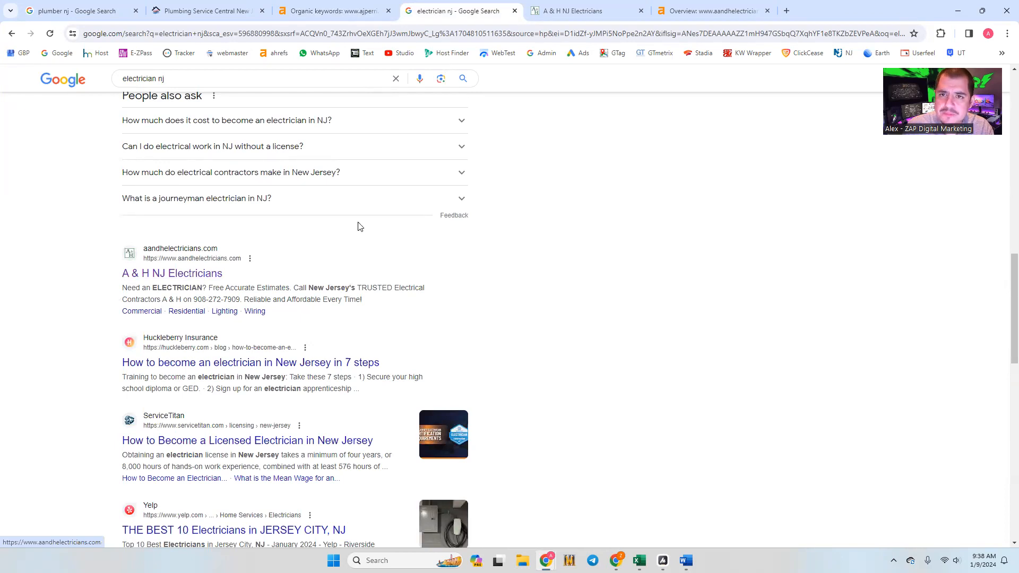
pyautogui.click(585, 10)
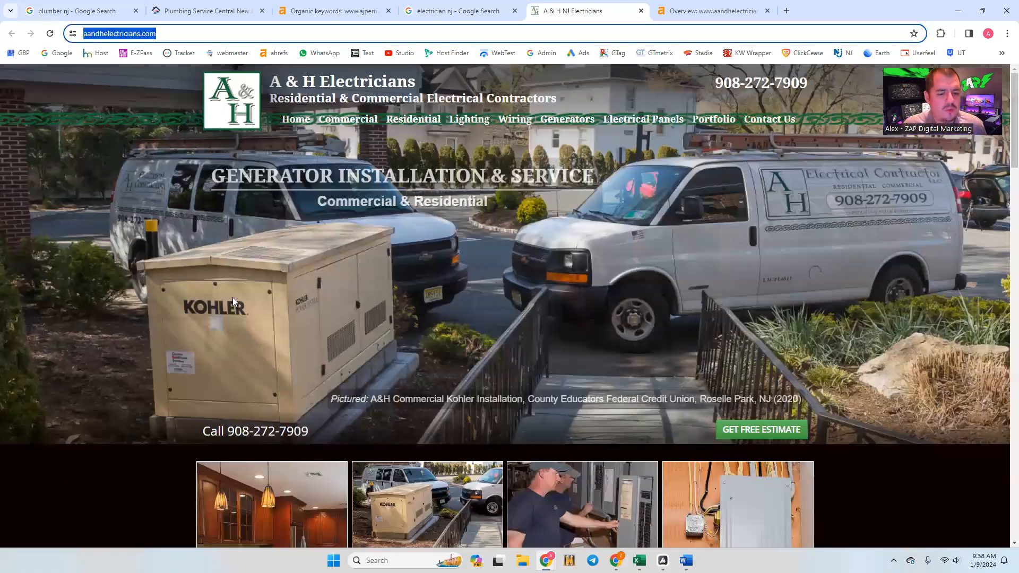
# Scroll the A & H homepage down to its served towns, then return to electrician nj results.
pyautogui.scroll(-3)
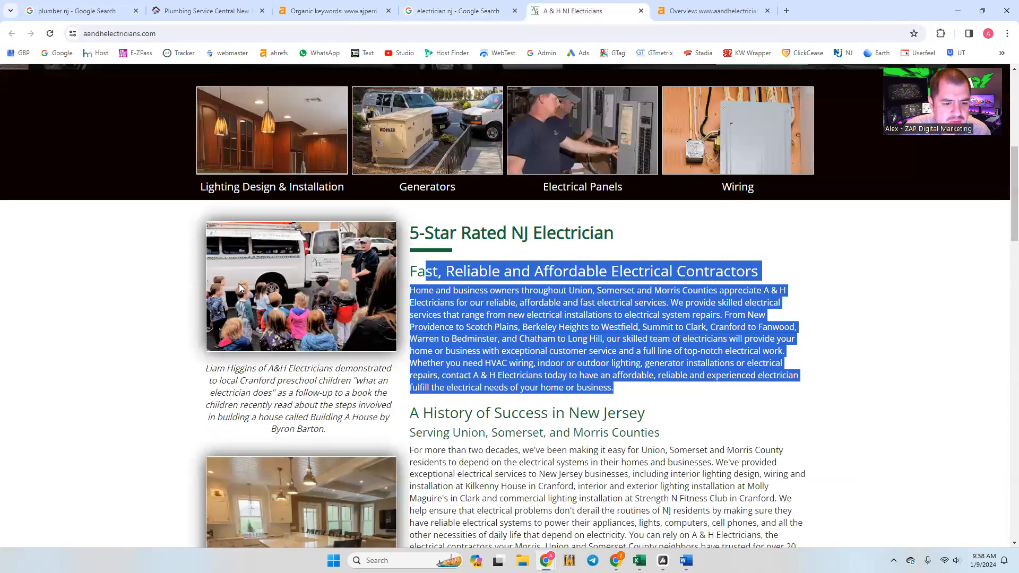
pyautogui.scroll(-3)
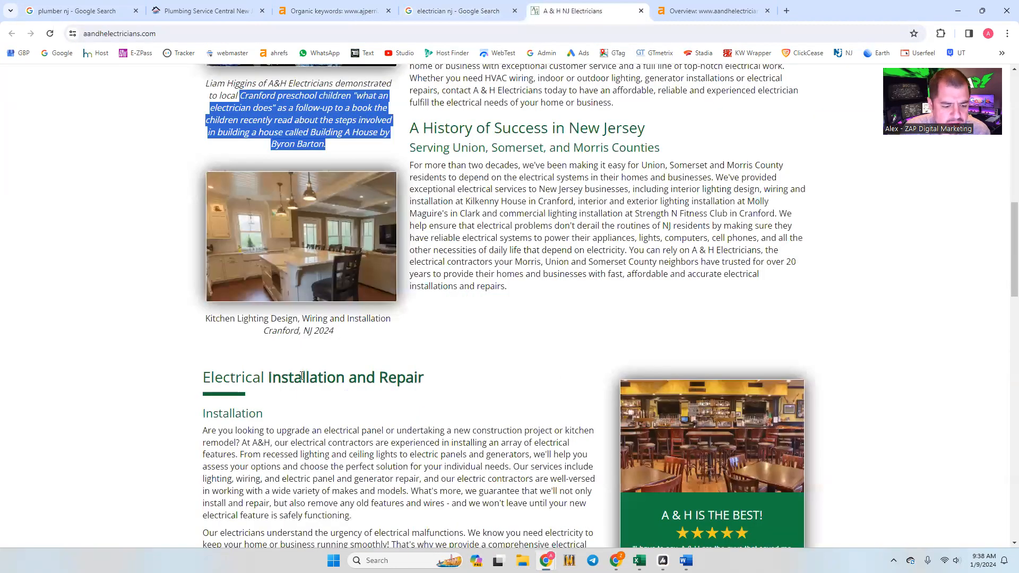
pyautogui.scroll(-3)
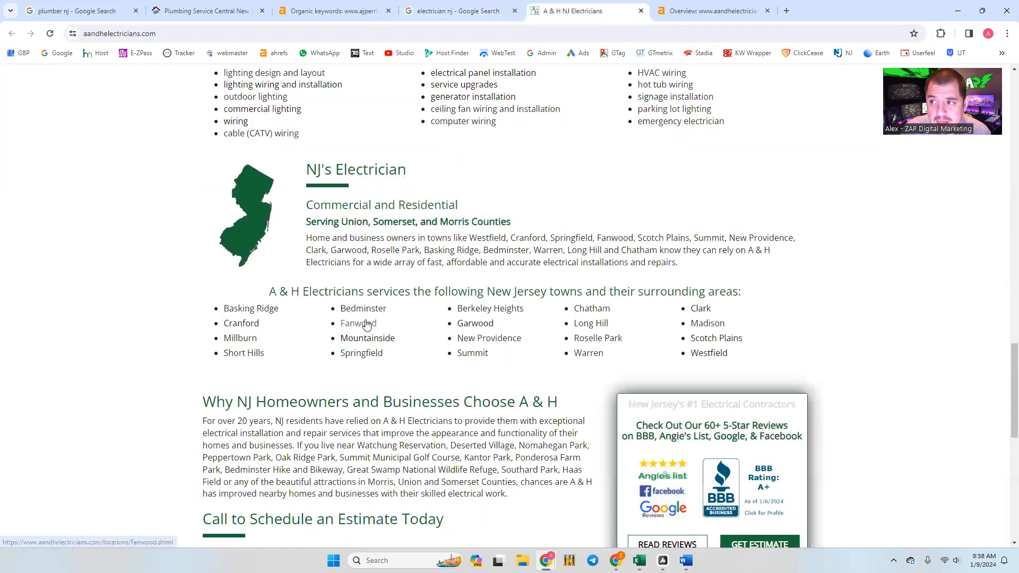
pyautogui.scroll(-3)
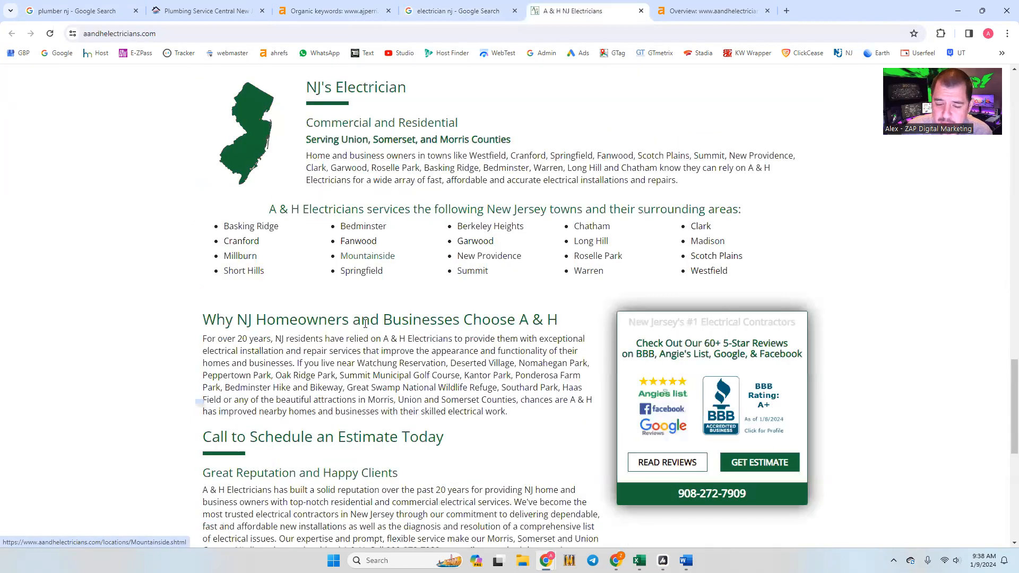
pyautogui.scroll(-3)
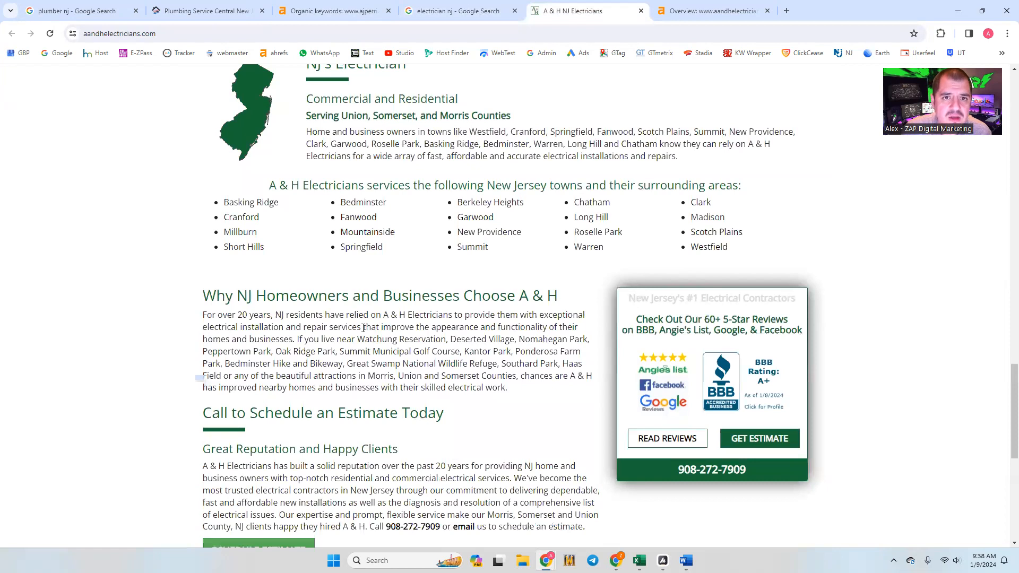
pyautogui.click(712, 10)
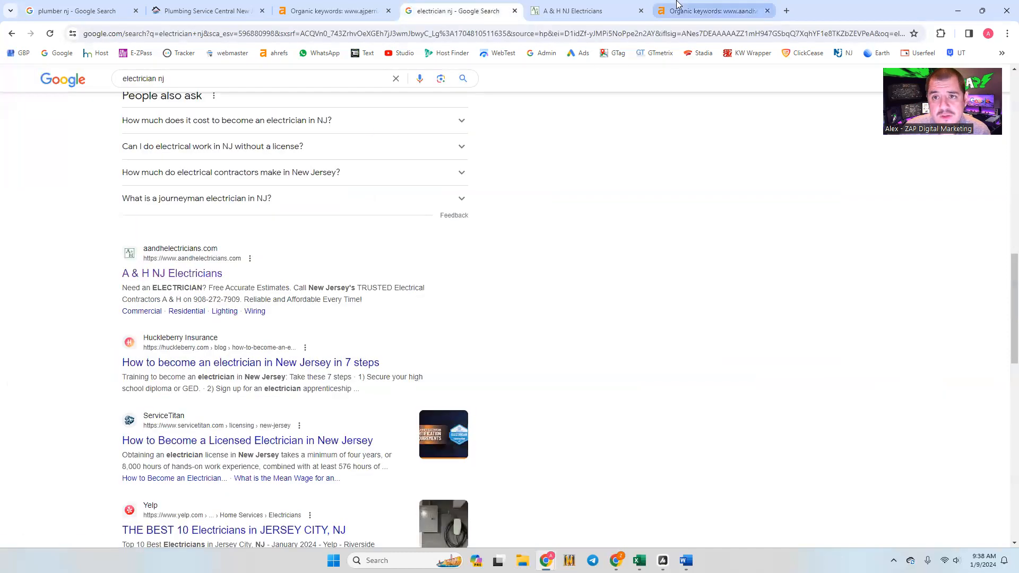
# Scroll through aandhelectricians.com's 282 Ahrefs organic keywords, then return to the plumber nj results.
pyautogui.click(712, 11)
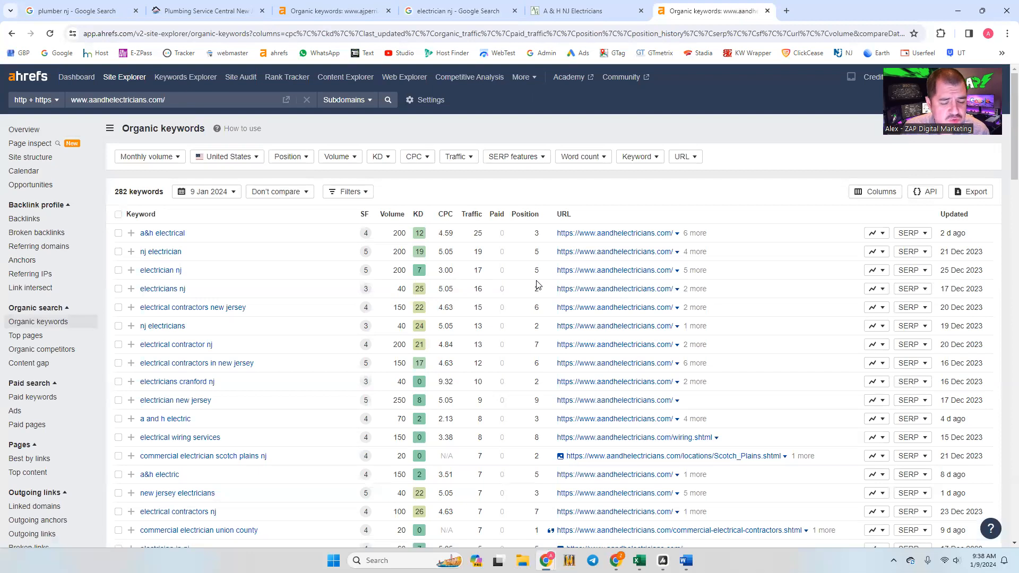
pyautogui.moveTo(451, 305)
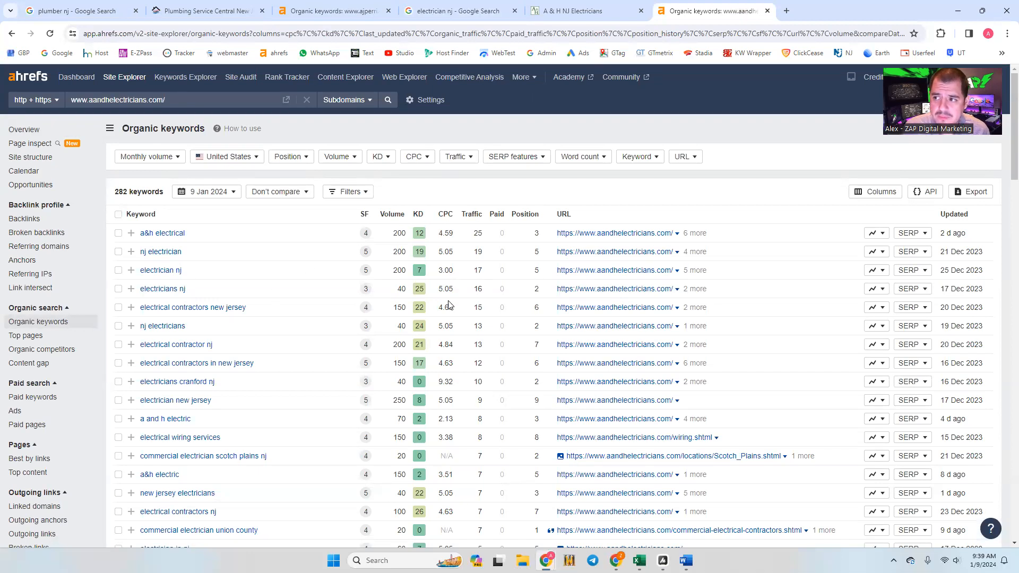
pyautogui.moveTo(507, 285)
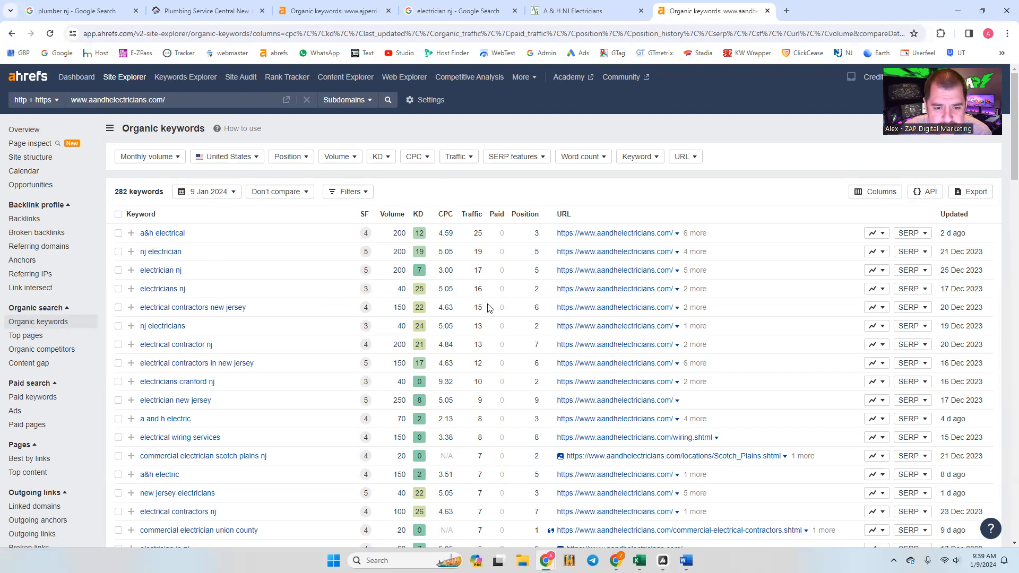
pyautogui.moveTo(403, 267)
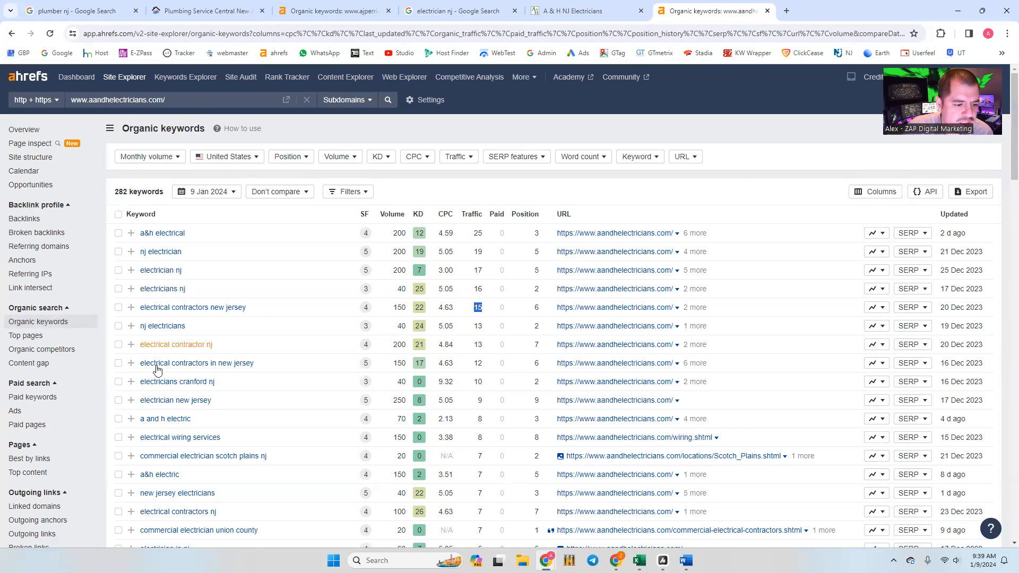
pyautogui.moveTo(162, 326)
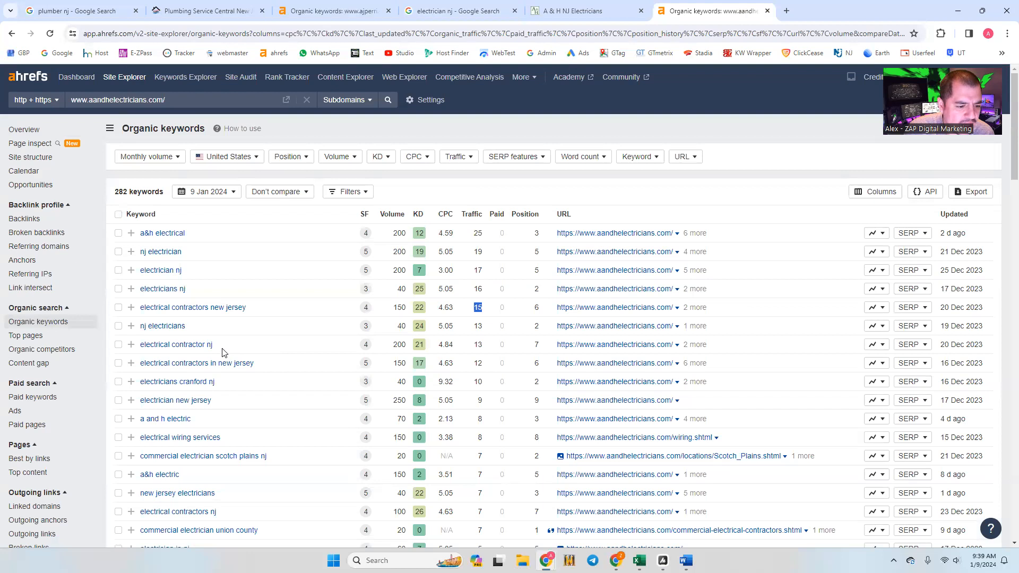
pyautogui.moveTo(398, 353)
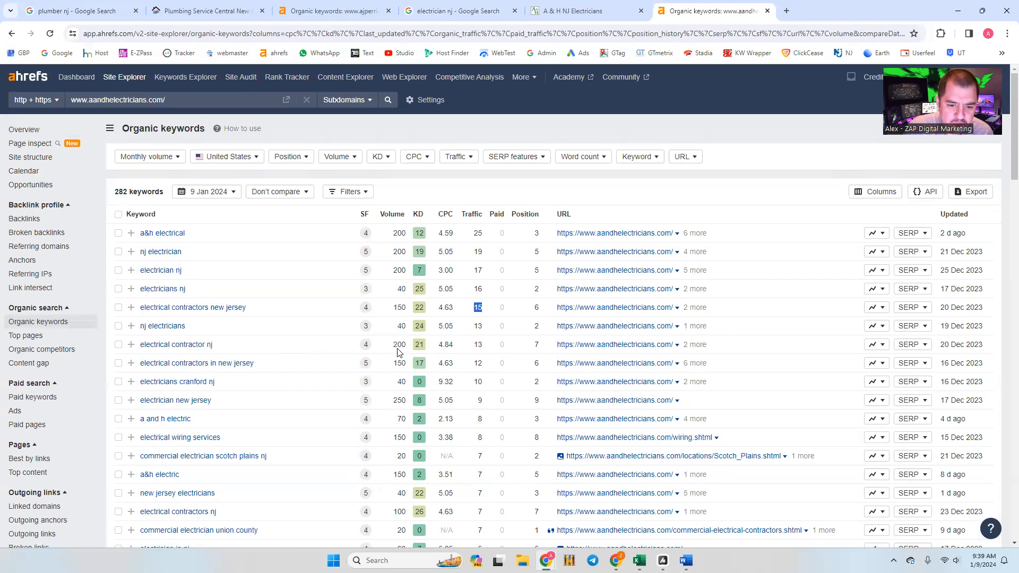
pyautogui.moveTo(397, 342)
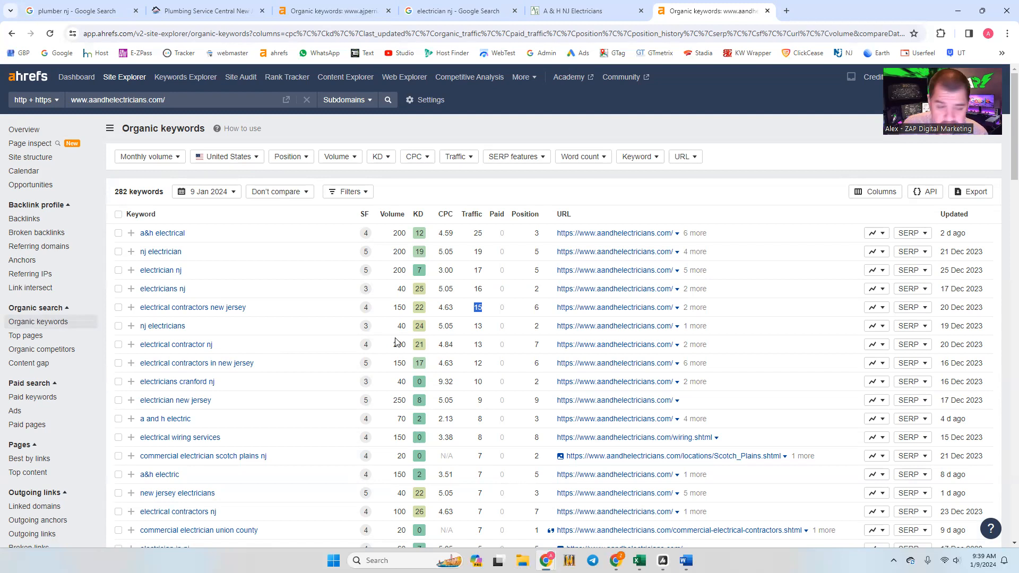
pyautogui.scroll(-3)
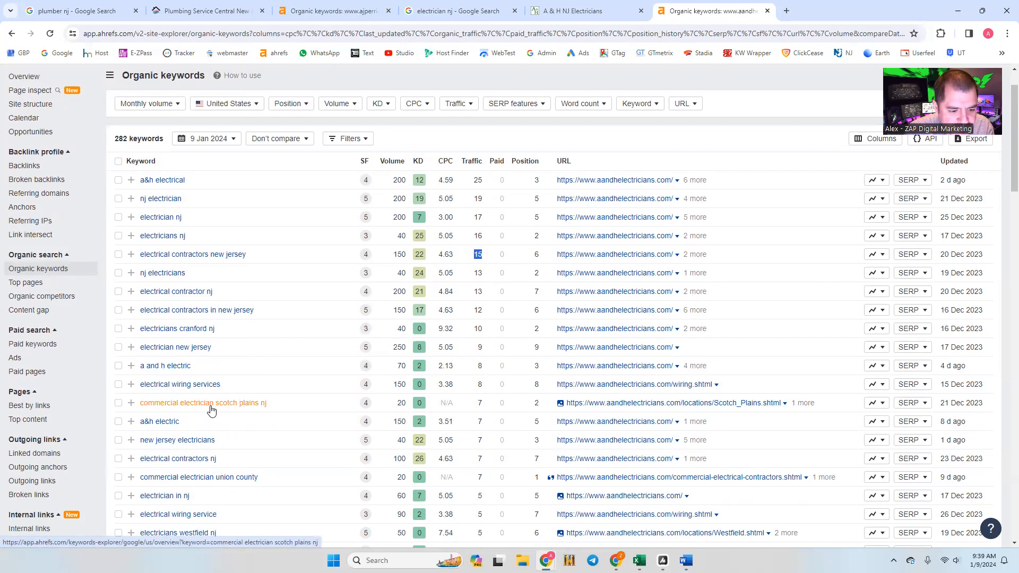
pyautogui.moveTo(246, 411)
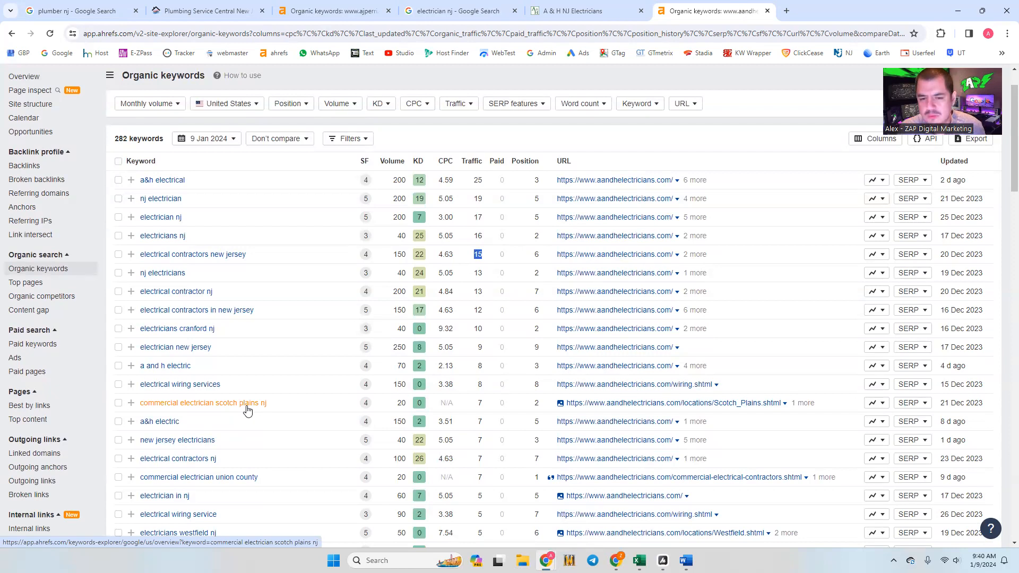
pyautogui.scroll(-3)
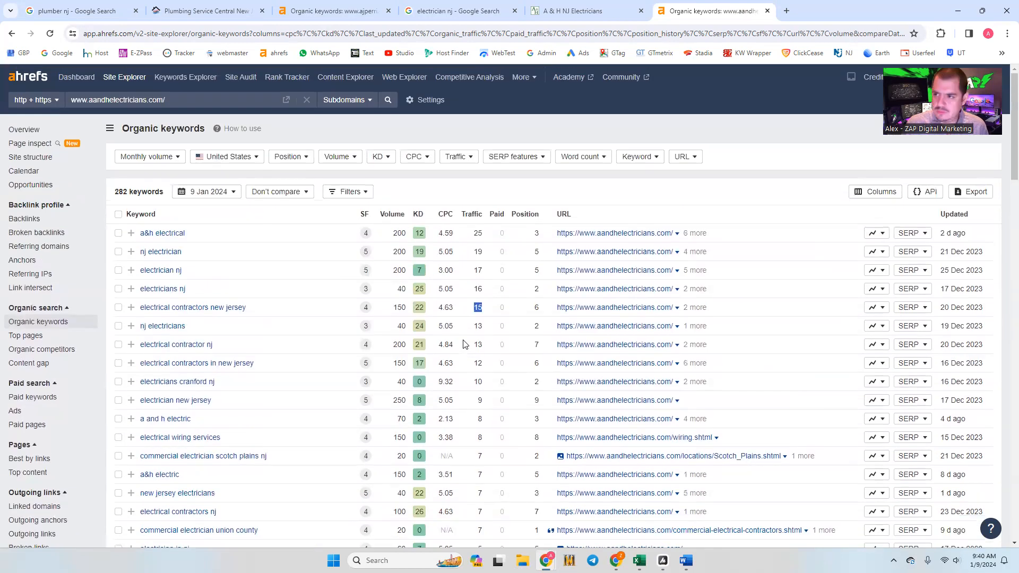
pyautogui.click(75, 11)
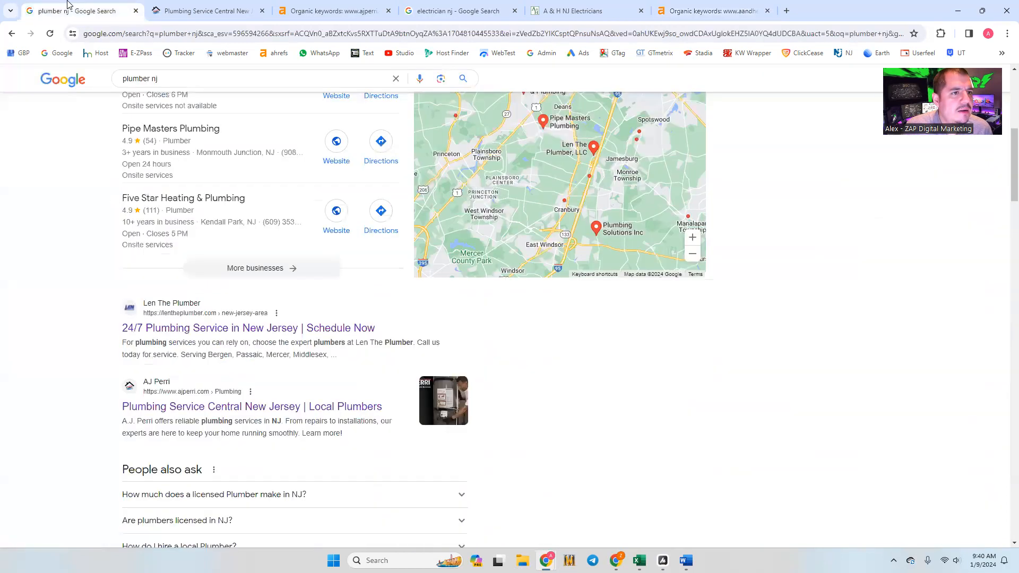
pyautogui.moveTo(207, 10)
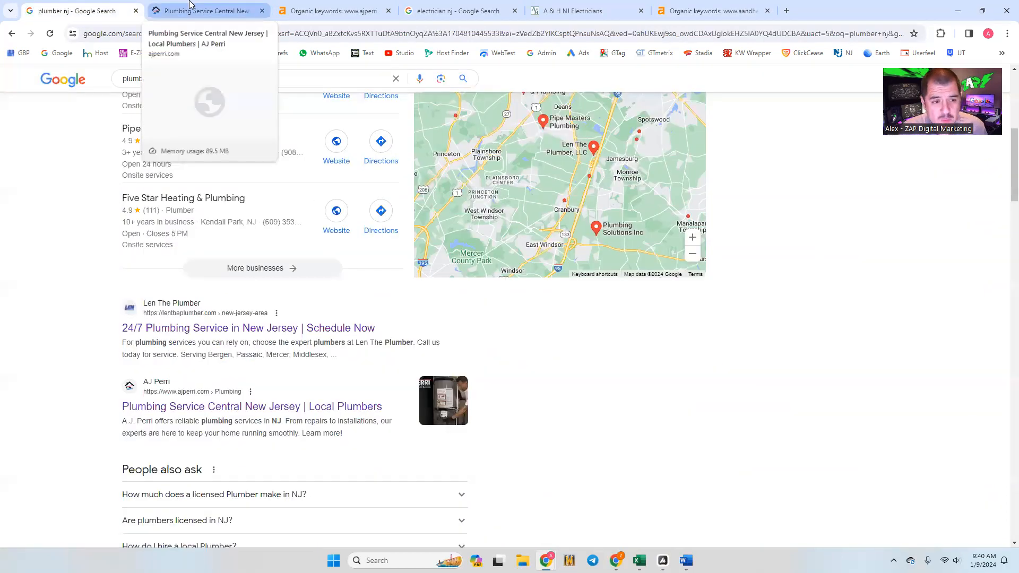
# Revisit the AJ Perri plumbing page, then open its Ahrefs overview (DR 24, 899 keywords).
pyautogui.click(207, 10)
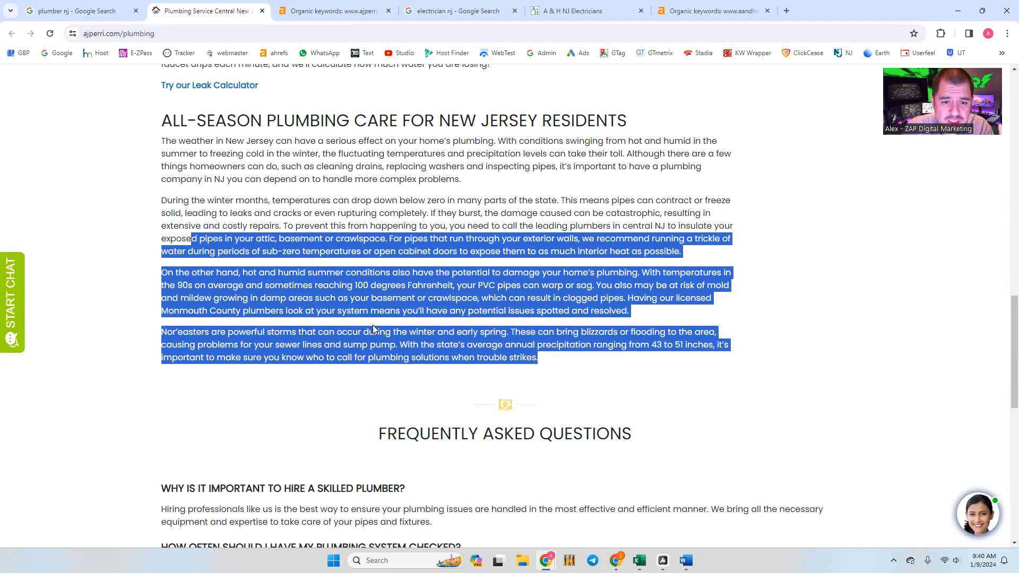
pyautogui.moveTo(376, 174)
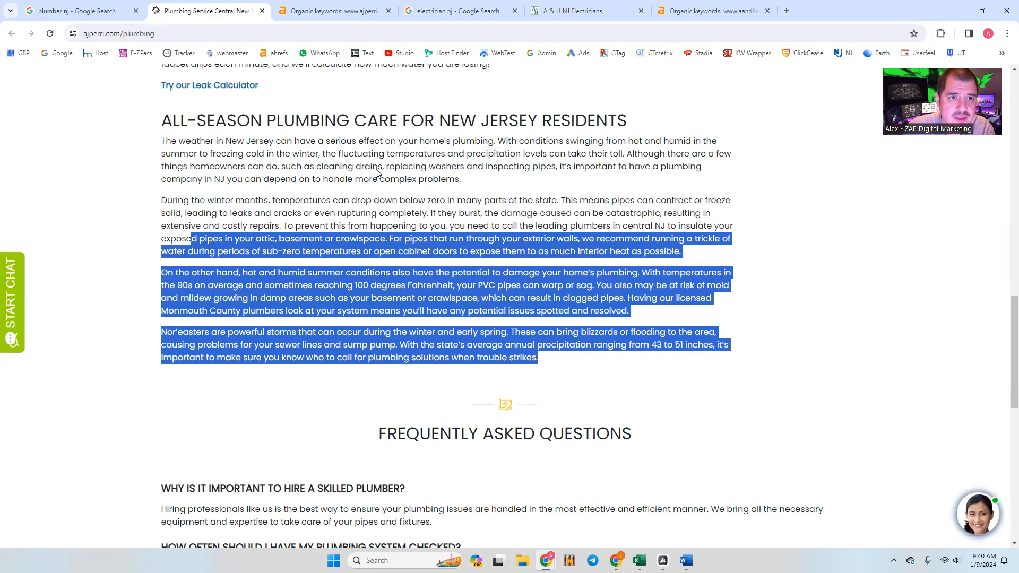
pyautogui.click(333, 10)
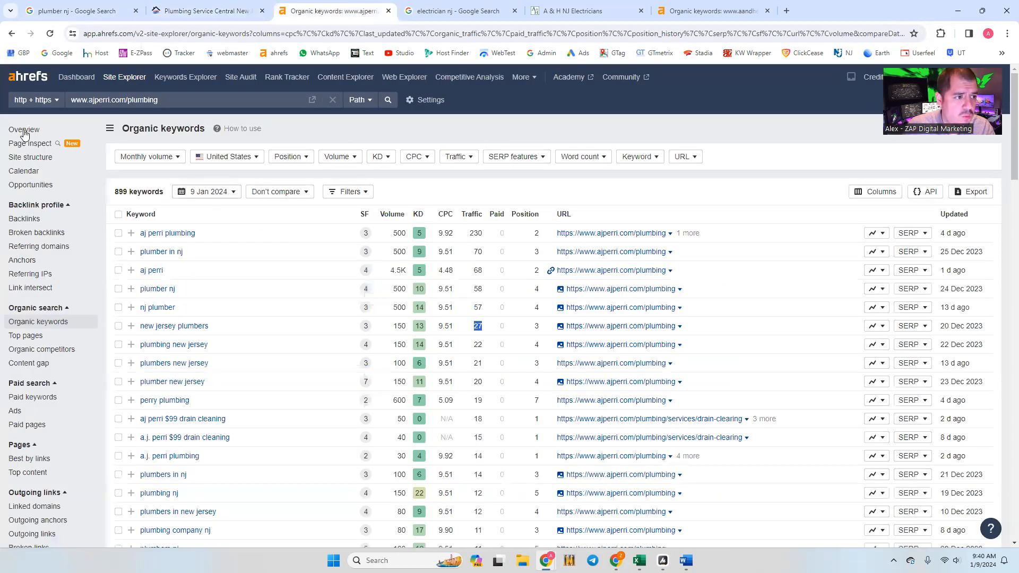
pyautogui.click(23, 130)
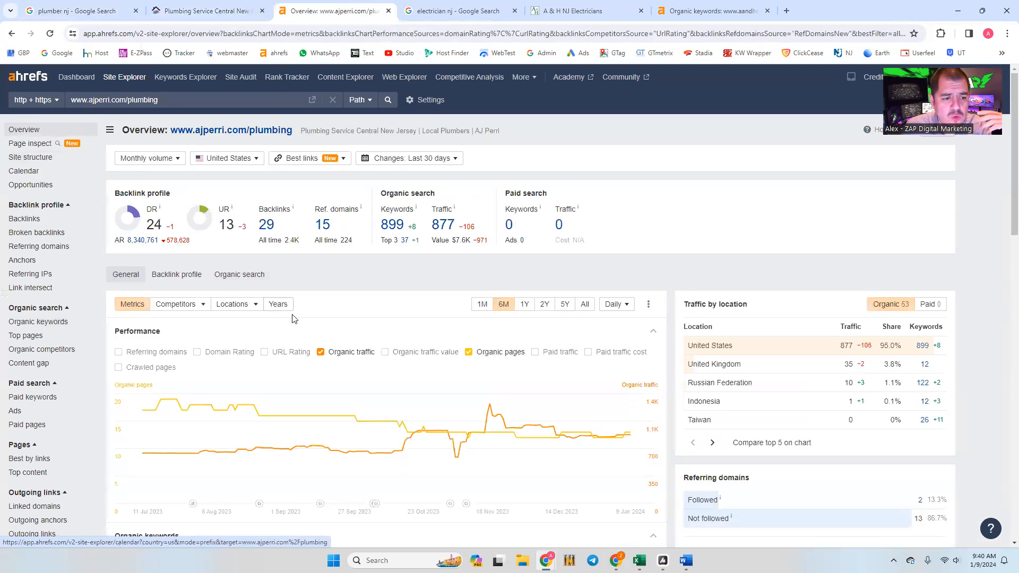